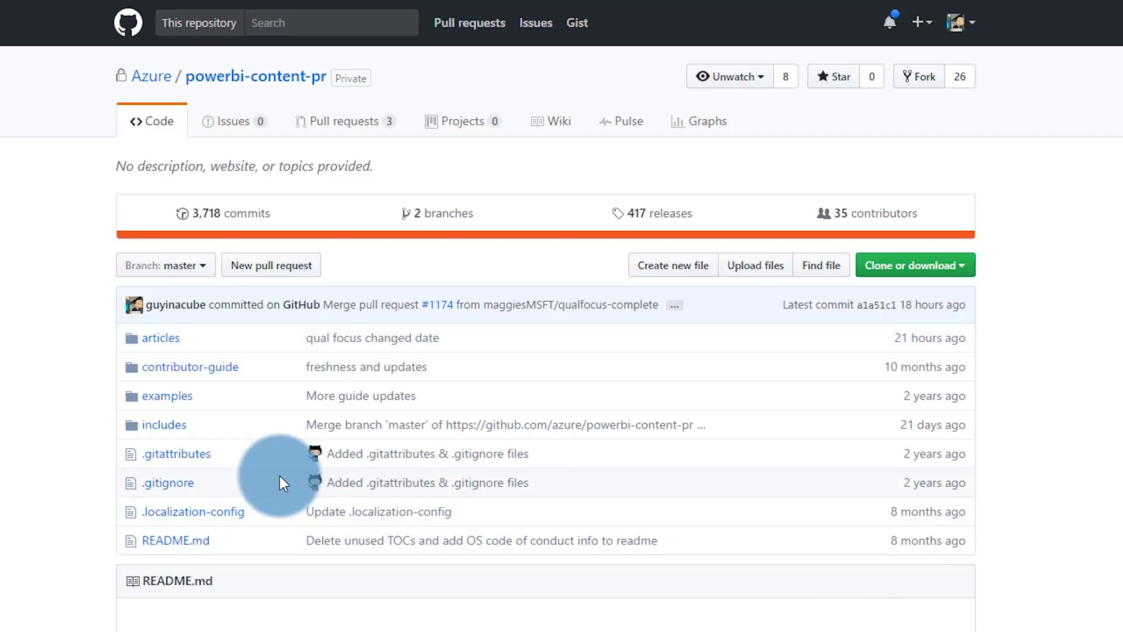
pyautogui.moveTo(211, 440)
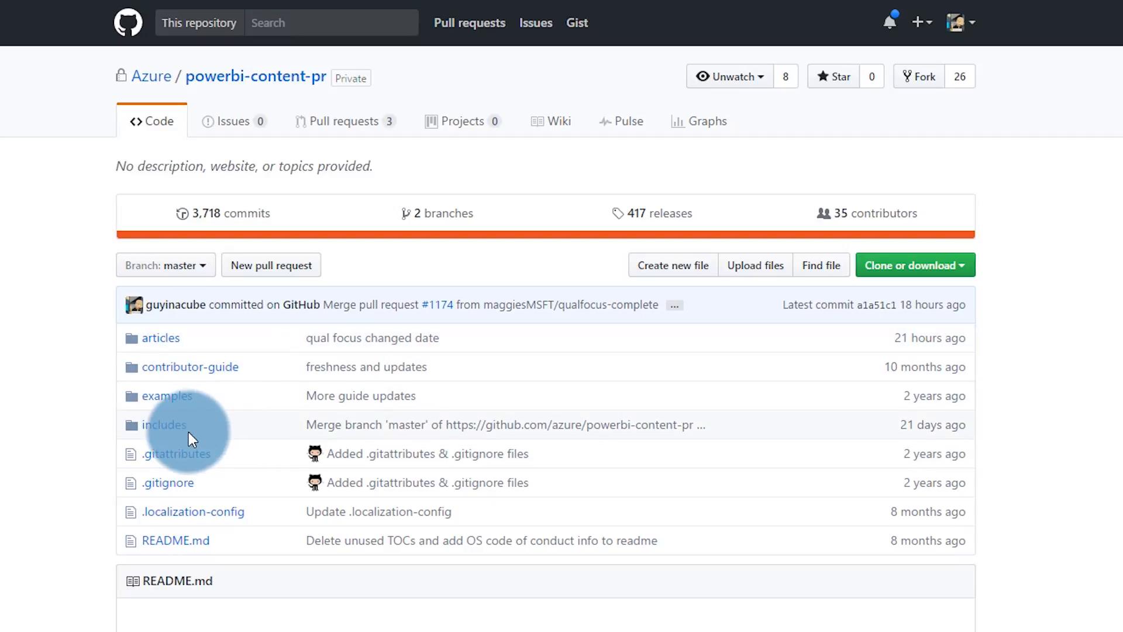
pyautogui.moveTo(456, 416)
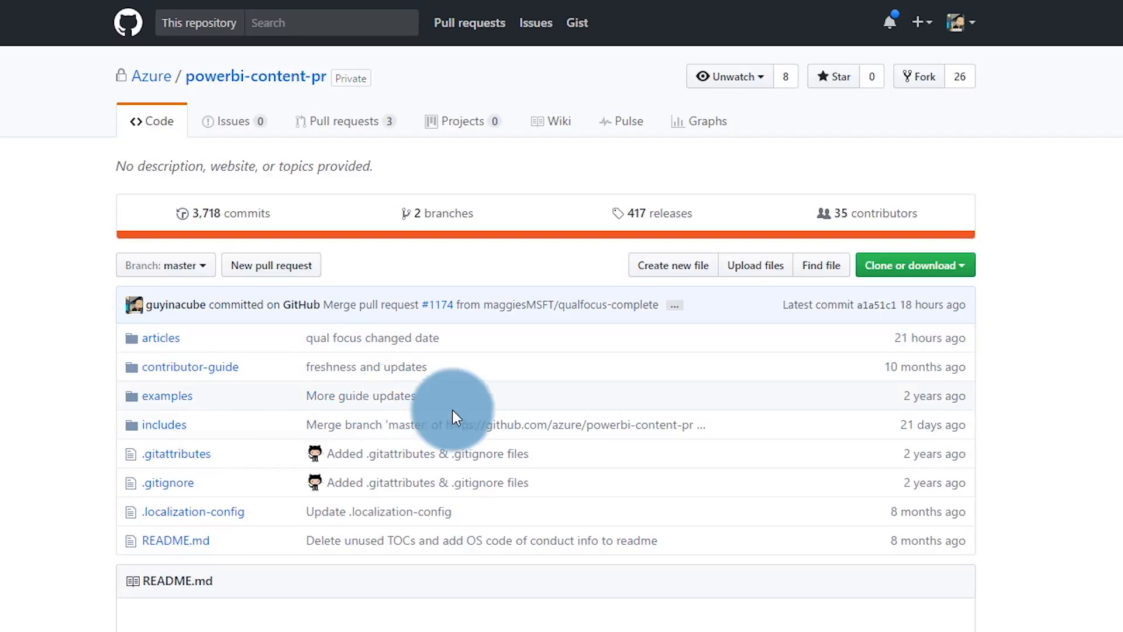
pyautogui.moveTo(627, 498)
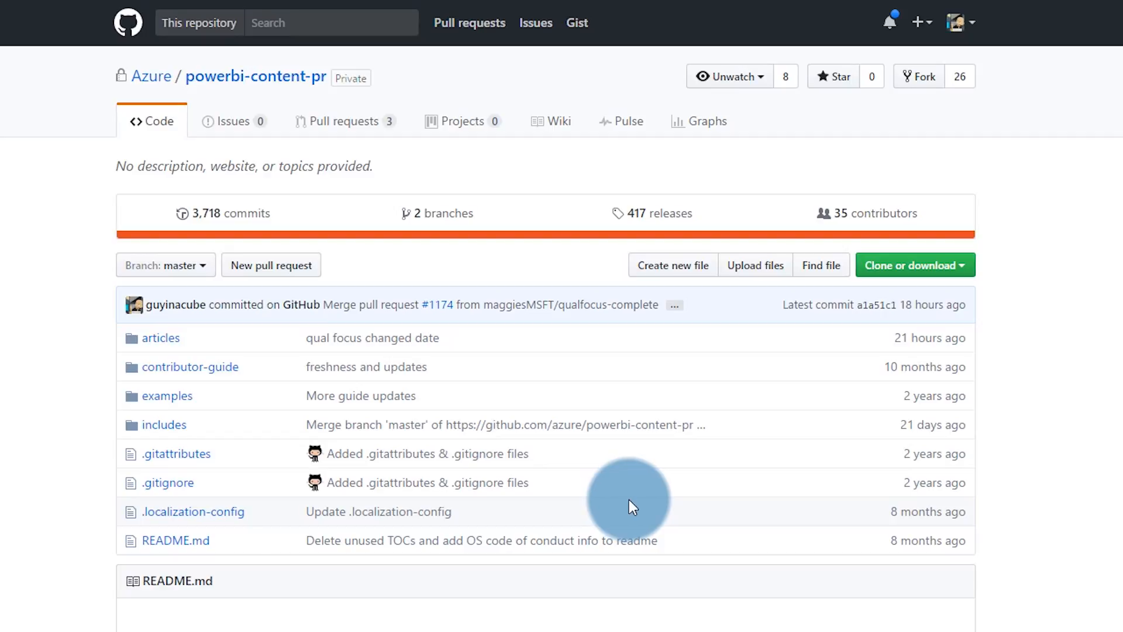
pyautogui.moveTo(566, 354)
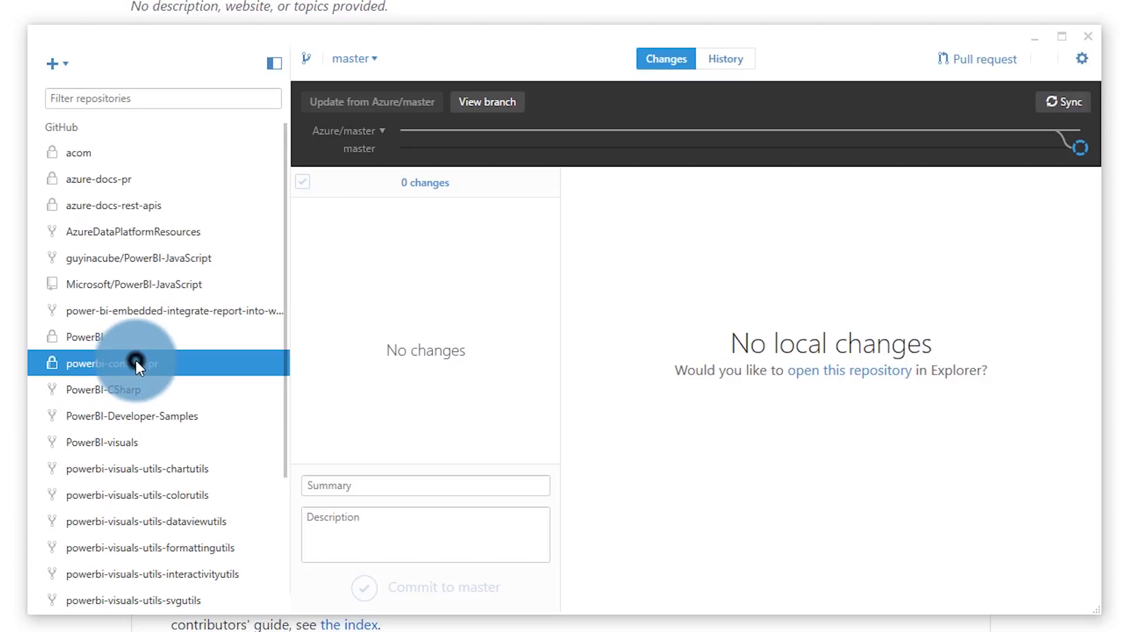
pyautogui.moveTo(200, 416)
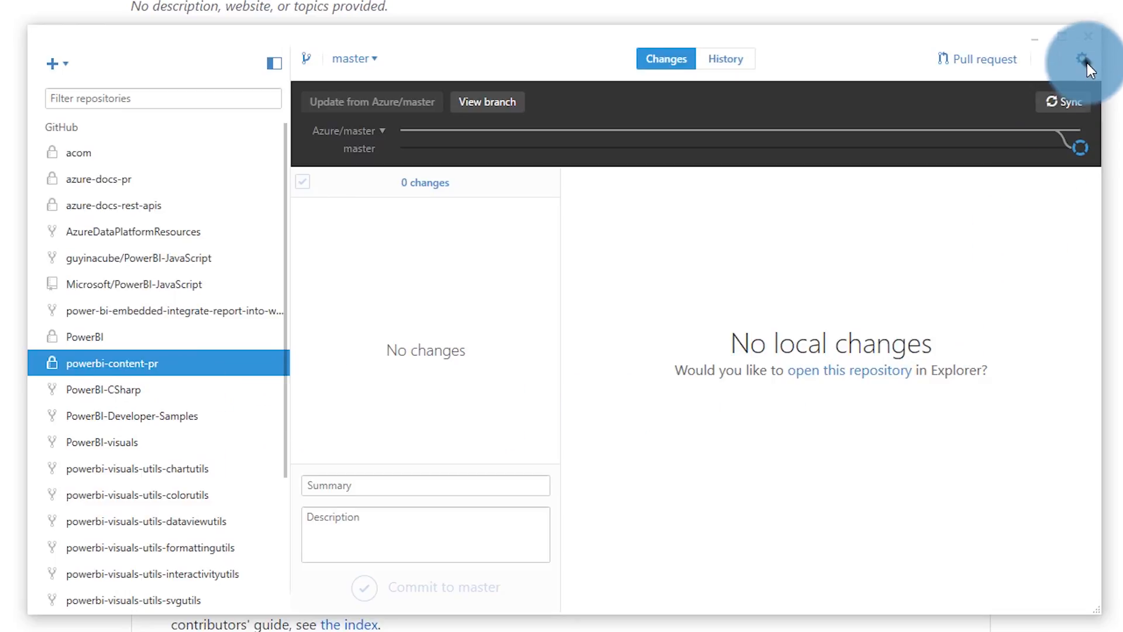
# Launch a Git Shell for the powerbi-content-pr repository from the gear menu.
pyautogui.click(1084, 60)
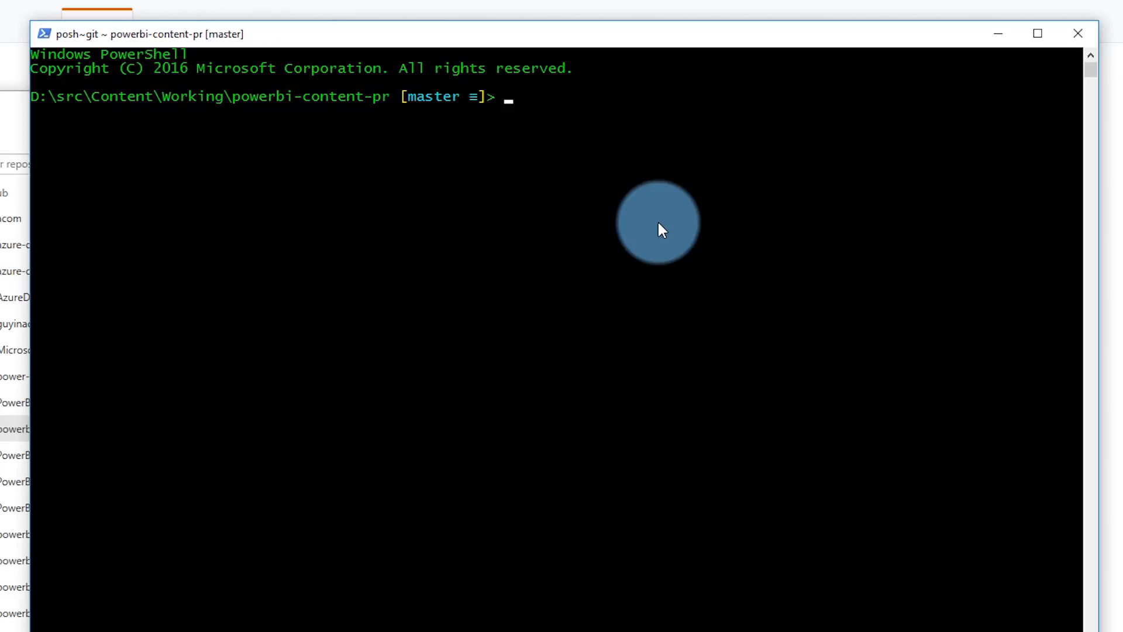
# Create the adminroleupdate branch with git cob and push it upstream to the fork.
pyautogui.write('git cob')
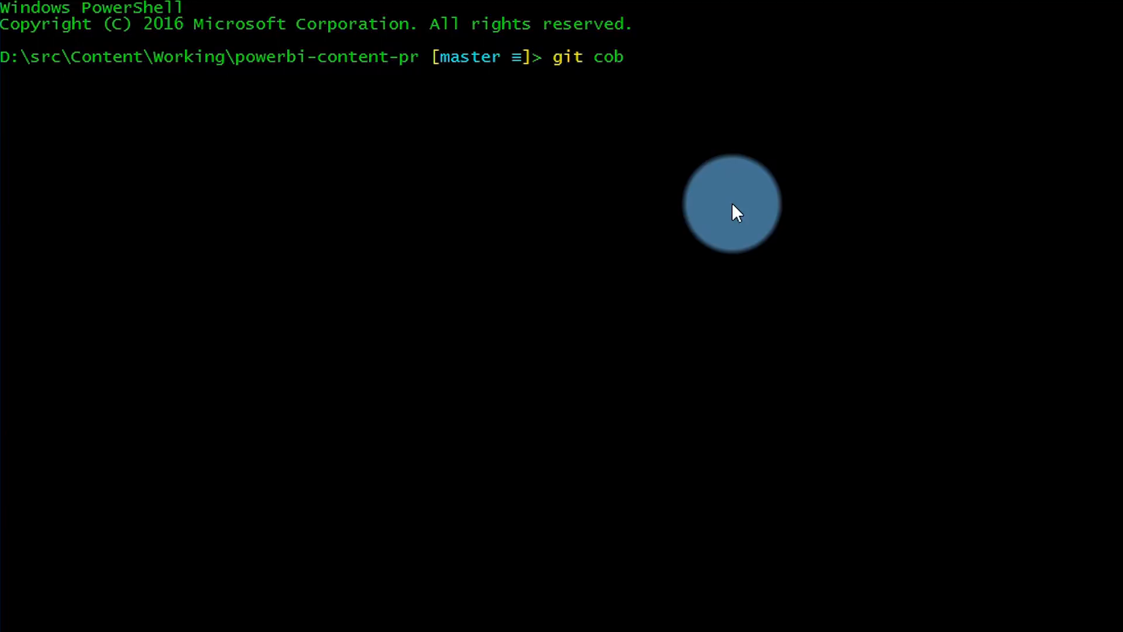
pyautogui.write('adminrol')
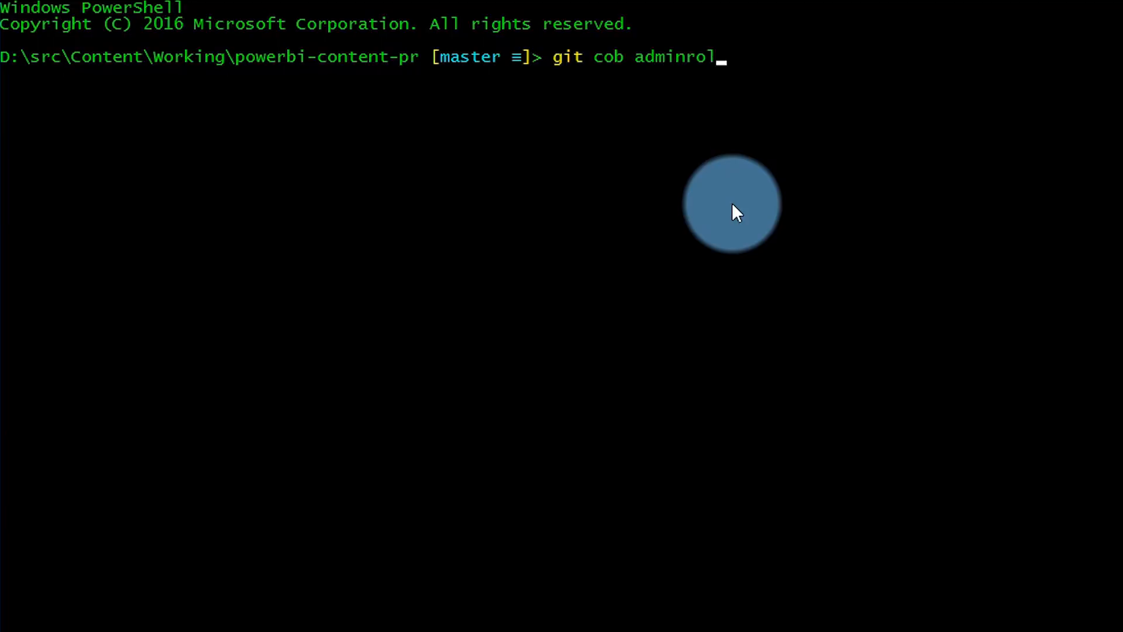
pyautogui.write('eupdate')
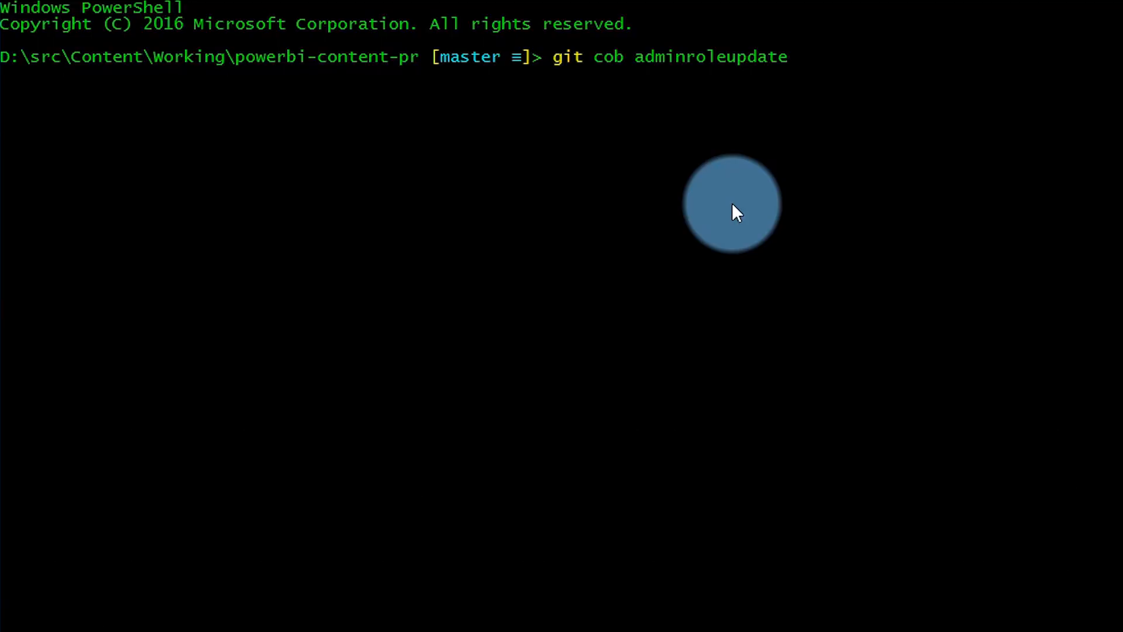
pyautogui.press('Return')
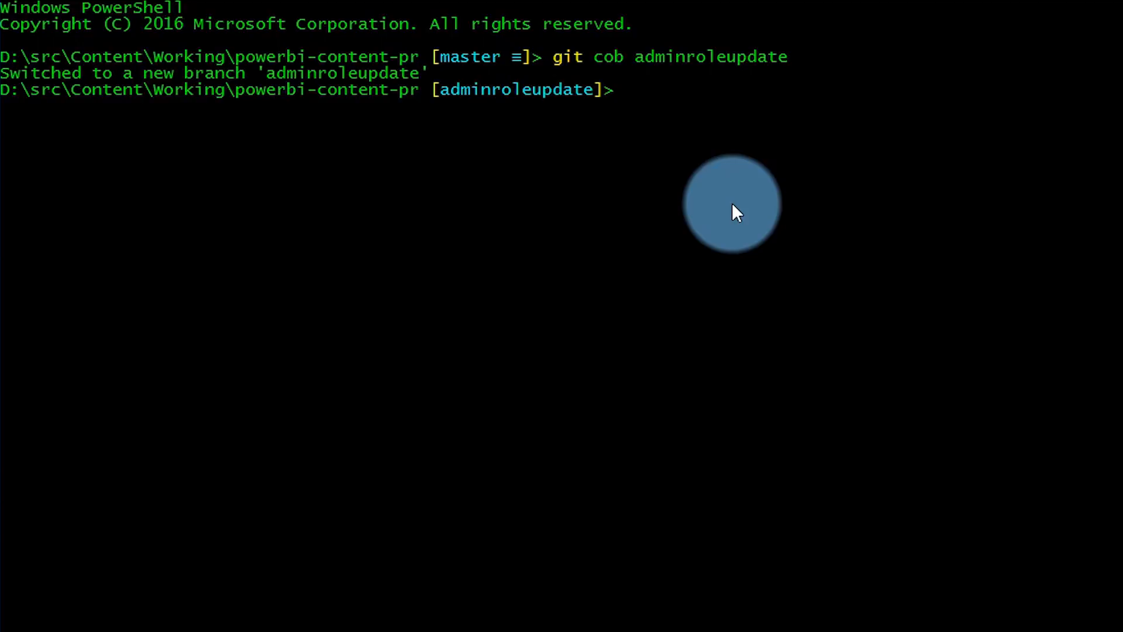
pyautogui.write('g')
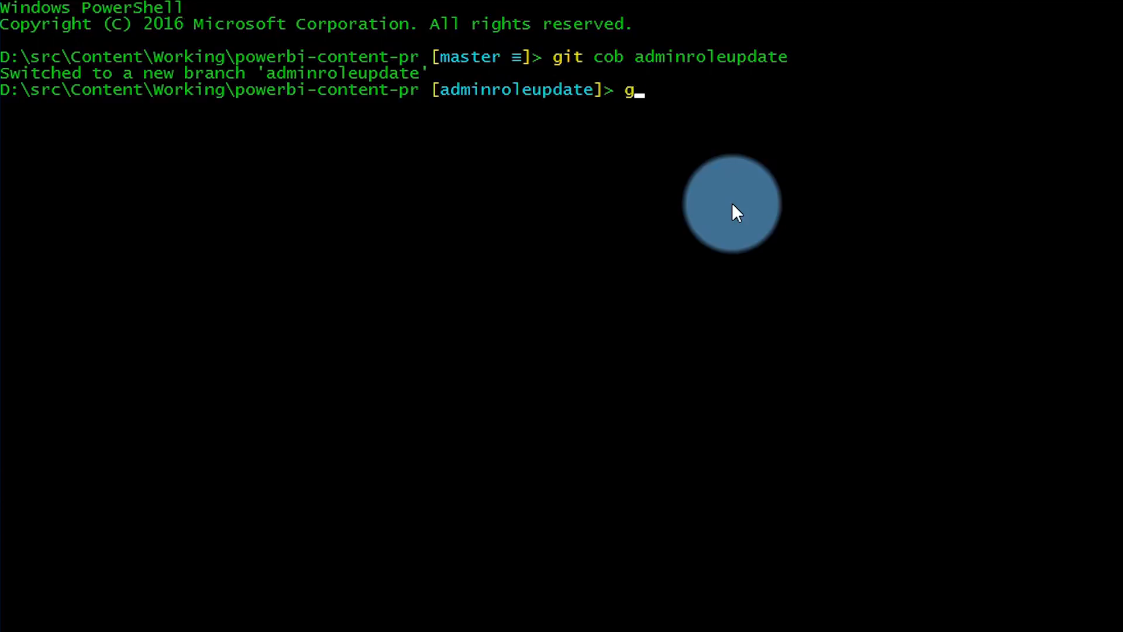
pyautogui.press('Return')
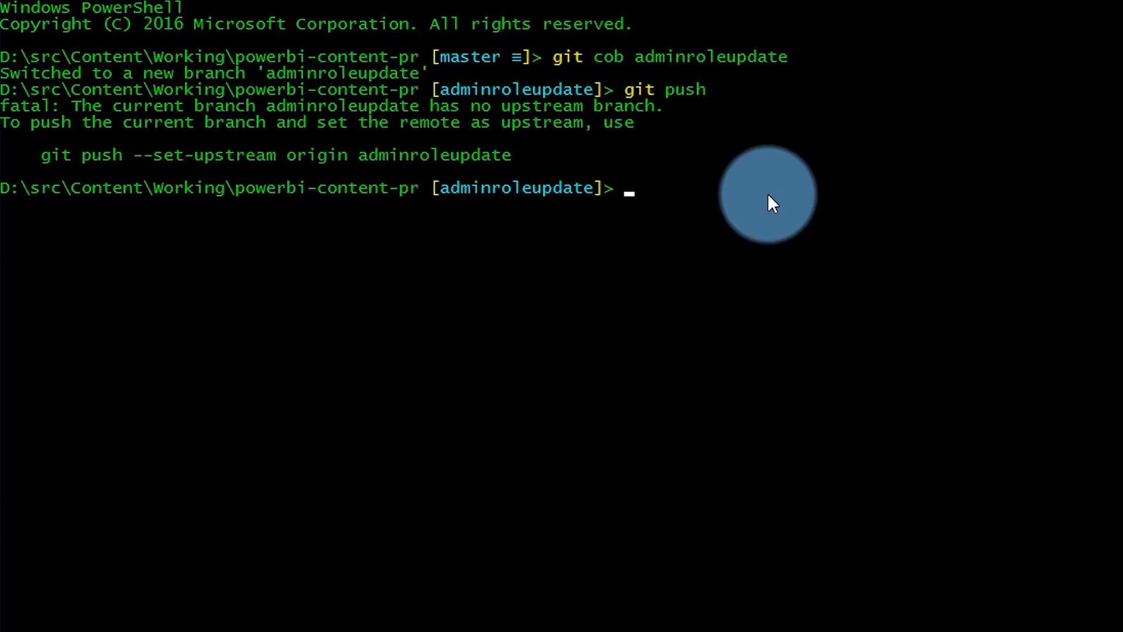
pyautogui.moveTo(40, 168)
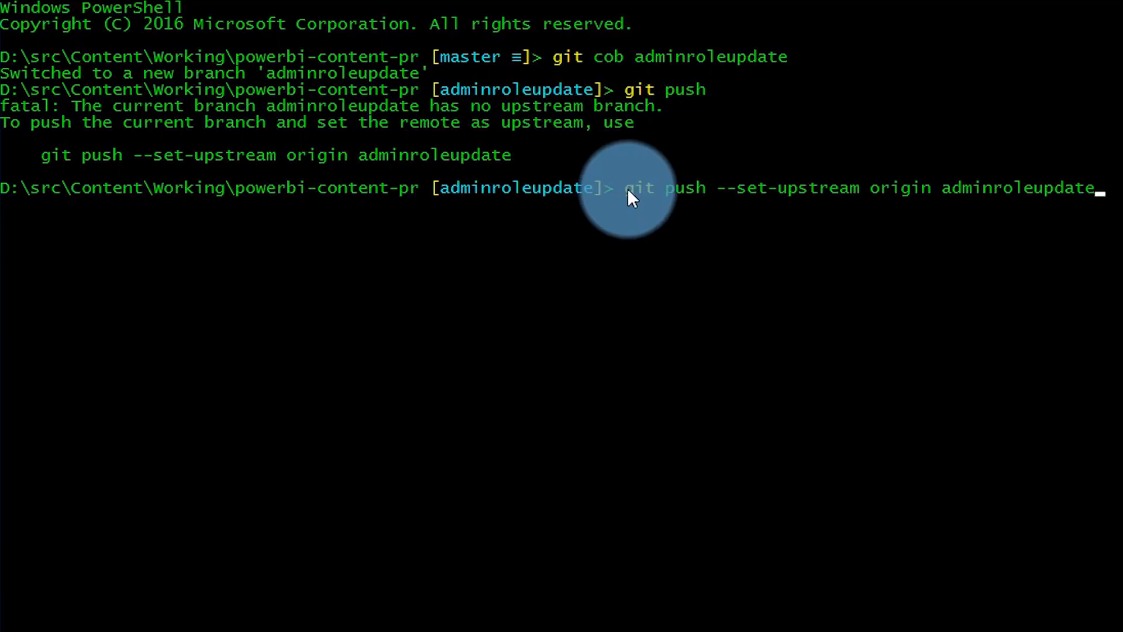
pyautogui.moveTo(719, 276)
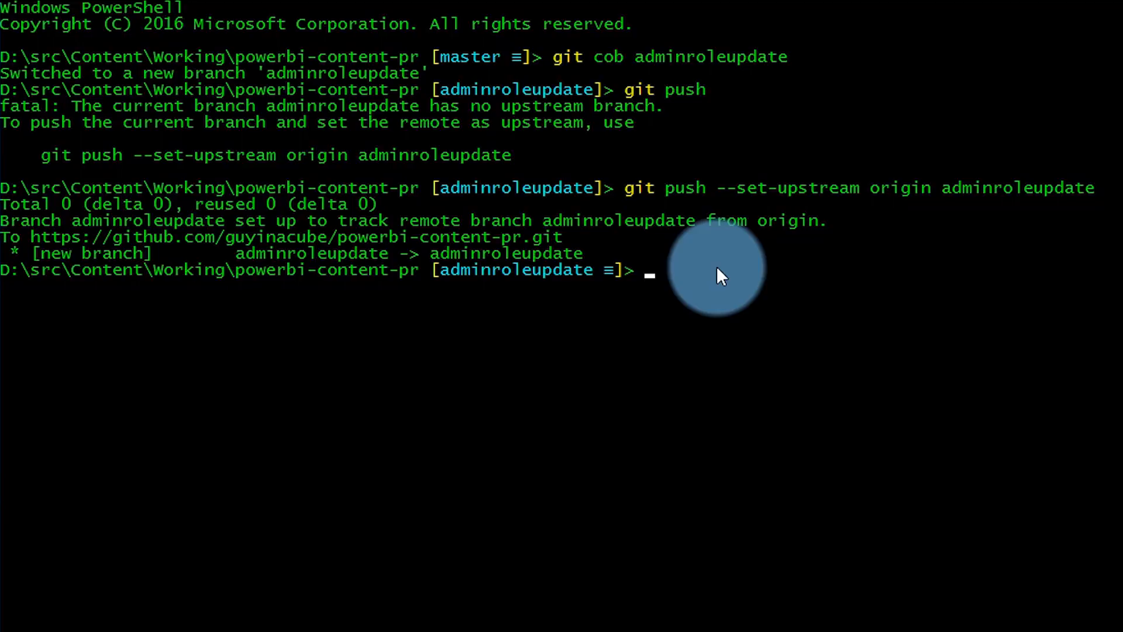
# Pull Azure master into the branch, then launch the repository in VS Code with code.
pyautogui.write('git pull Azure')
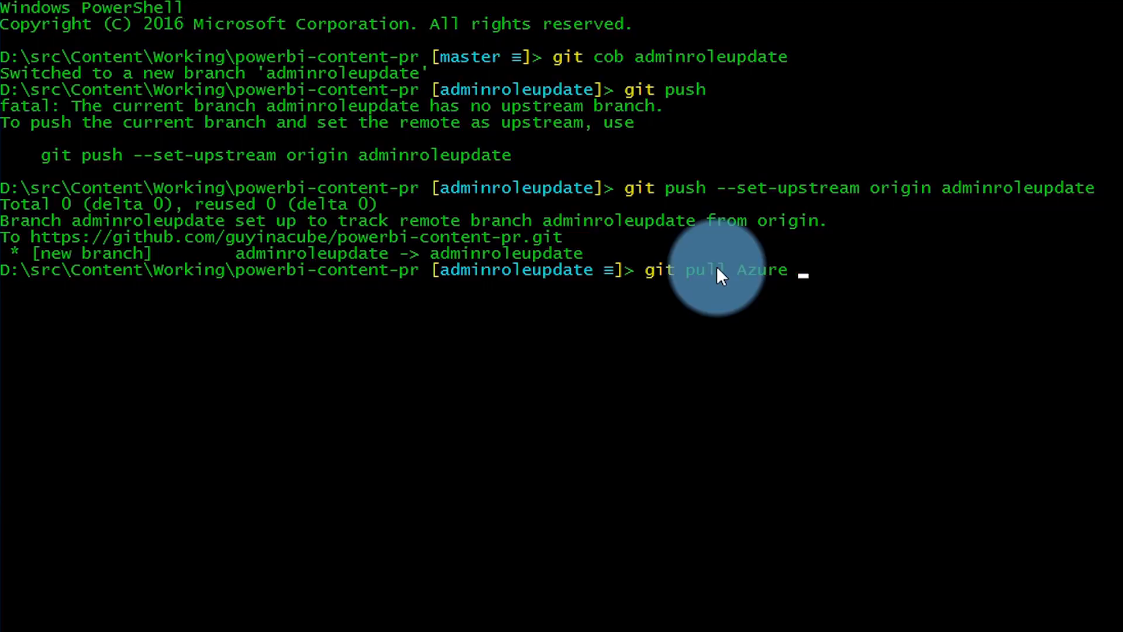
pyautogui.press('Return')
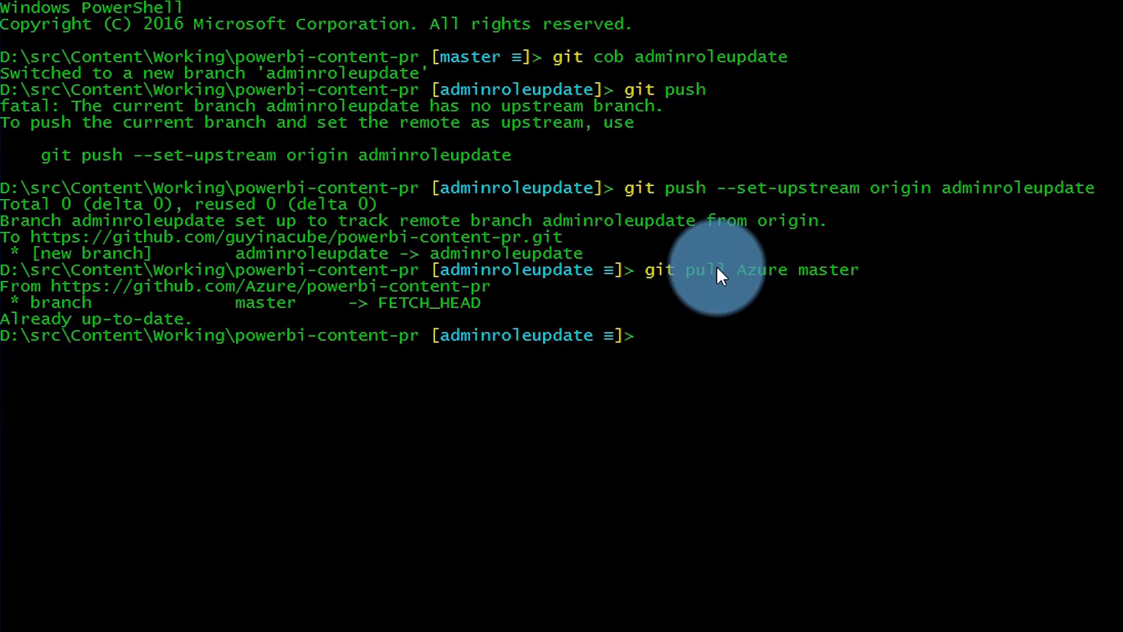
pyautogui.write('code .')
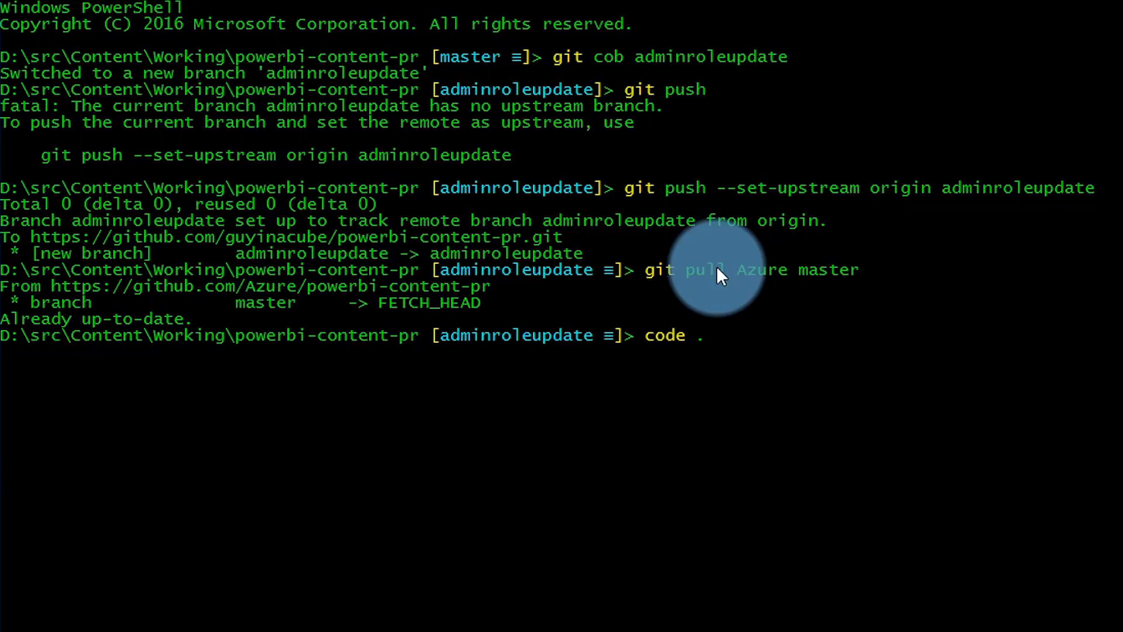
pyautogui.press('Return')
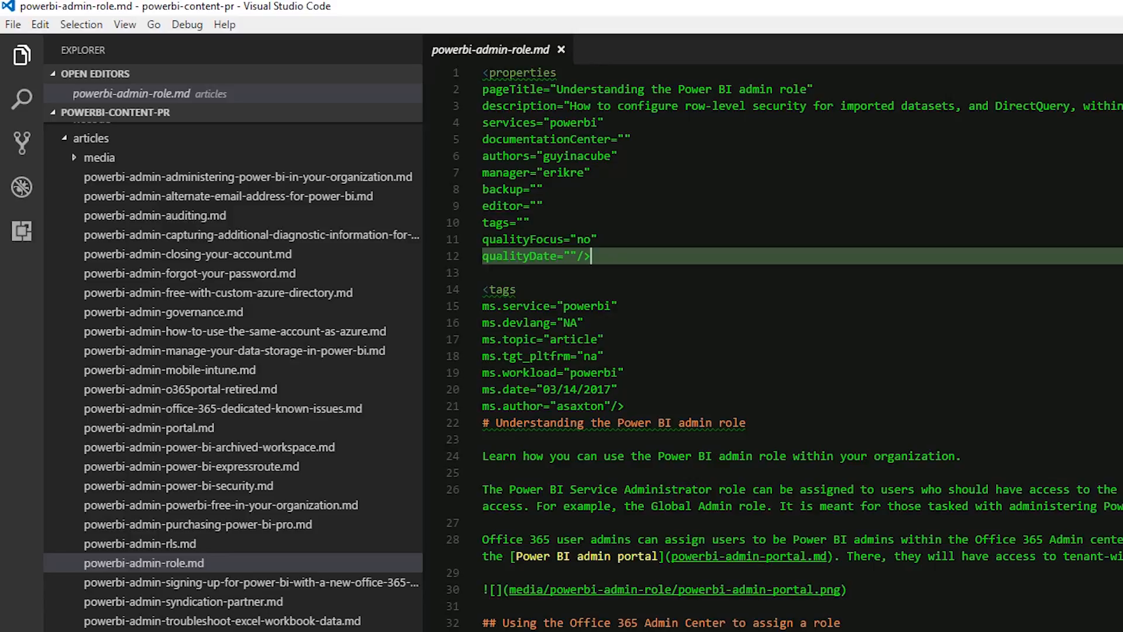
pyautogui.moveTo(429, 441)
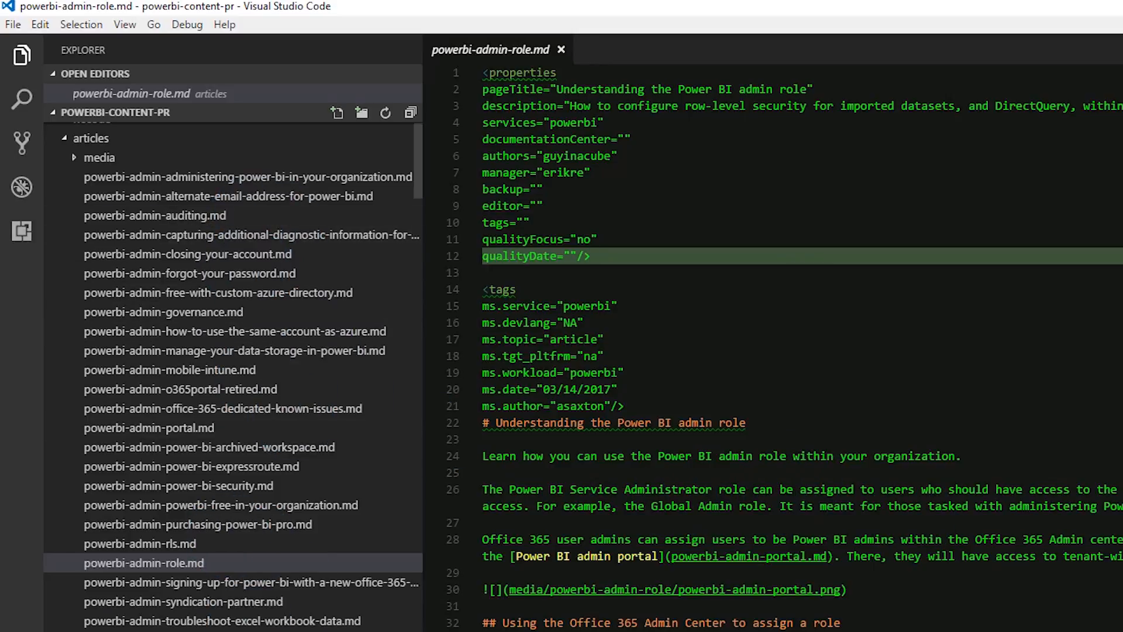
pyautogui.moveTo(307, 290)
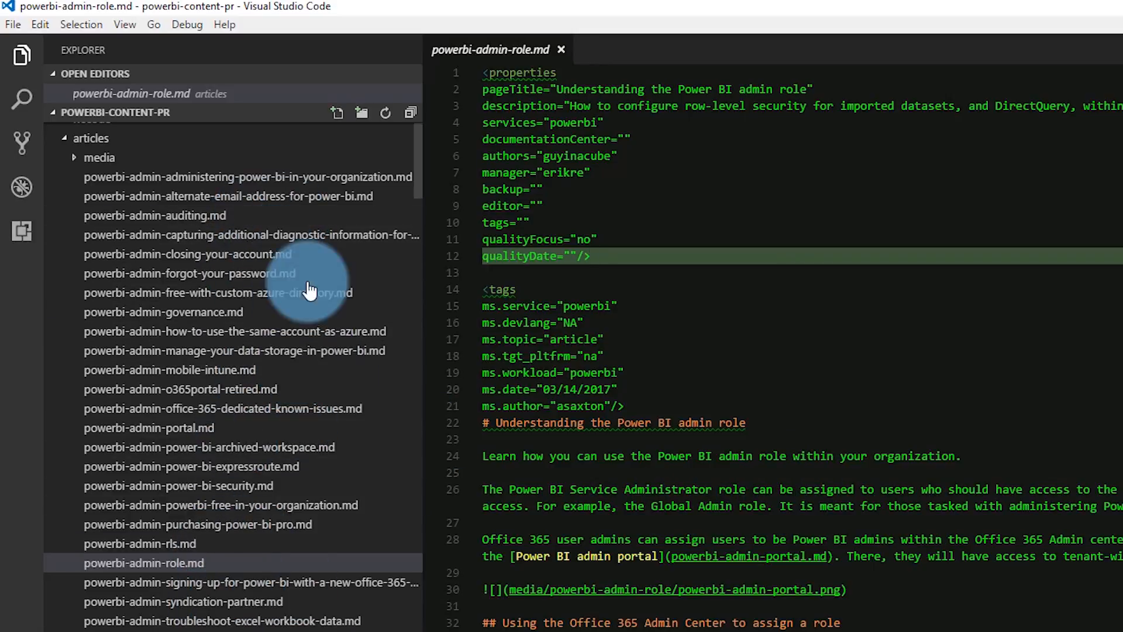
pyautogui.moveTo(810, 509)
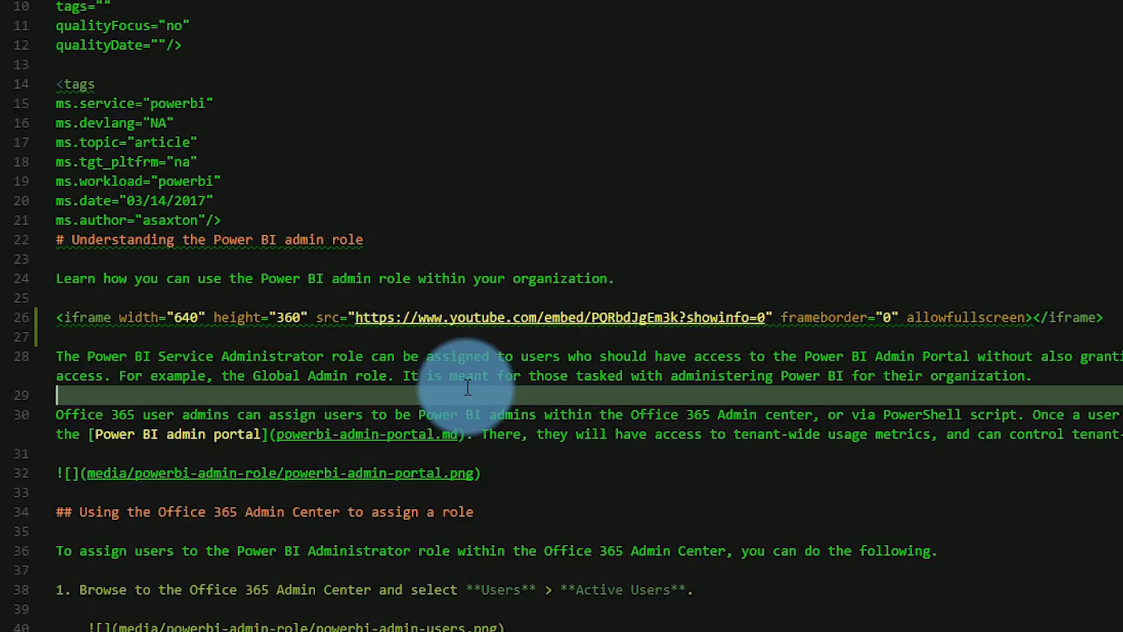
# Prefix 'Limitations and considerations' with ## and tidy the bullet spacing below it.
pyautogui.scroll(-3)
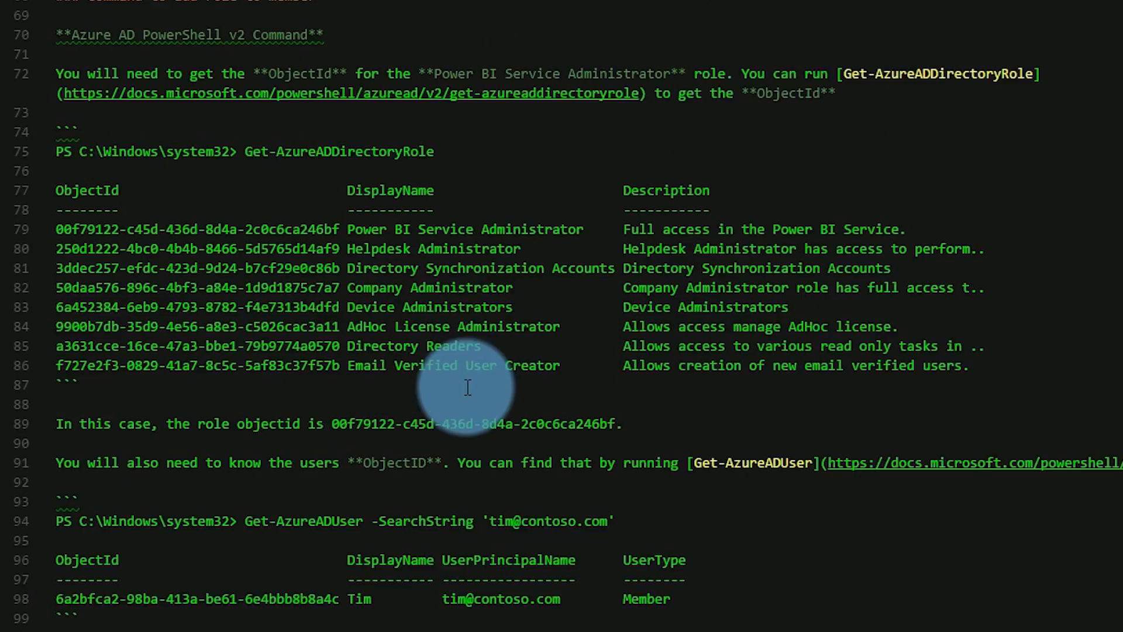
pyautogui.scroll(-3)
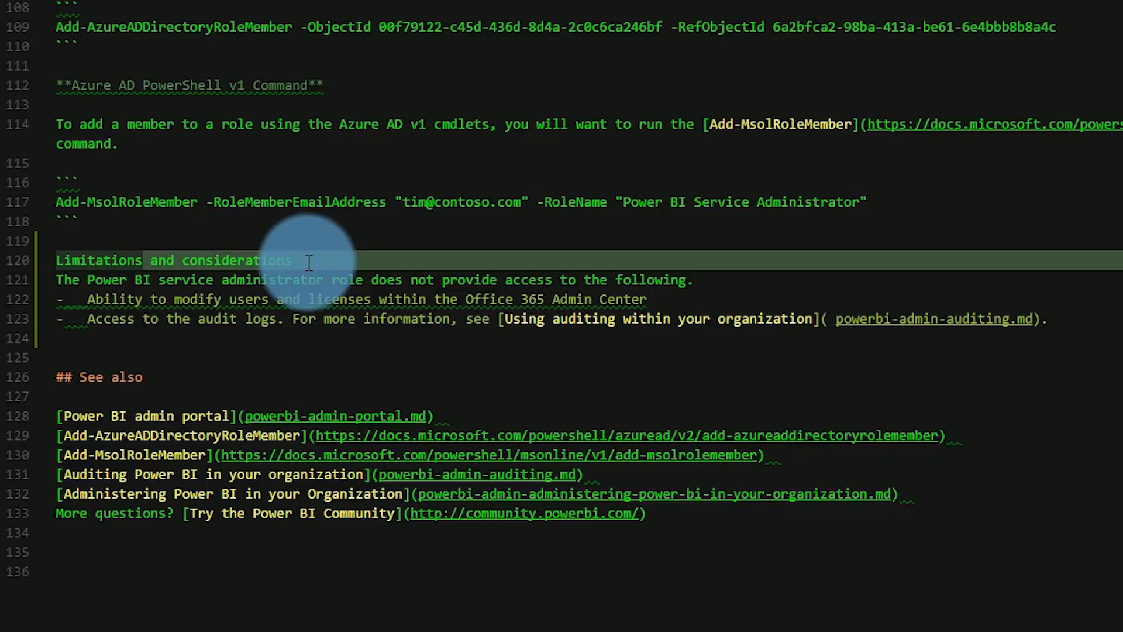
pyautogui.write('##')
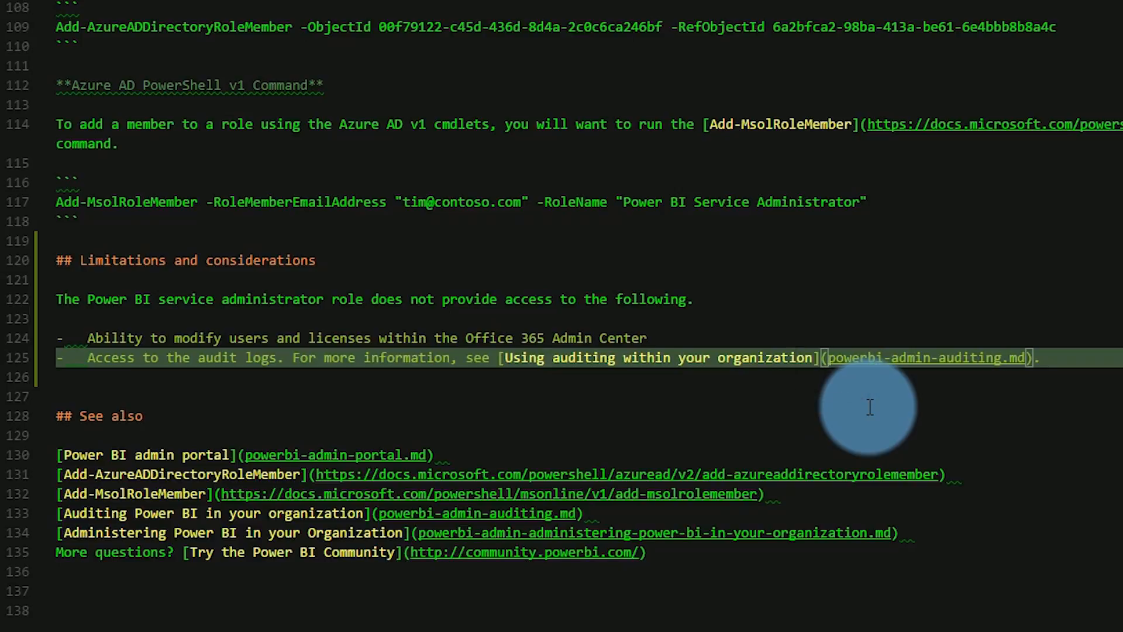
pyautogui.moveTo(1067, 357)
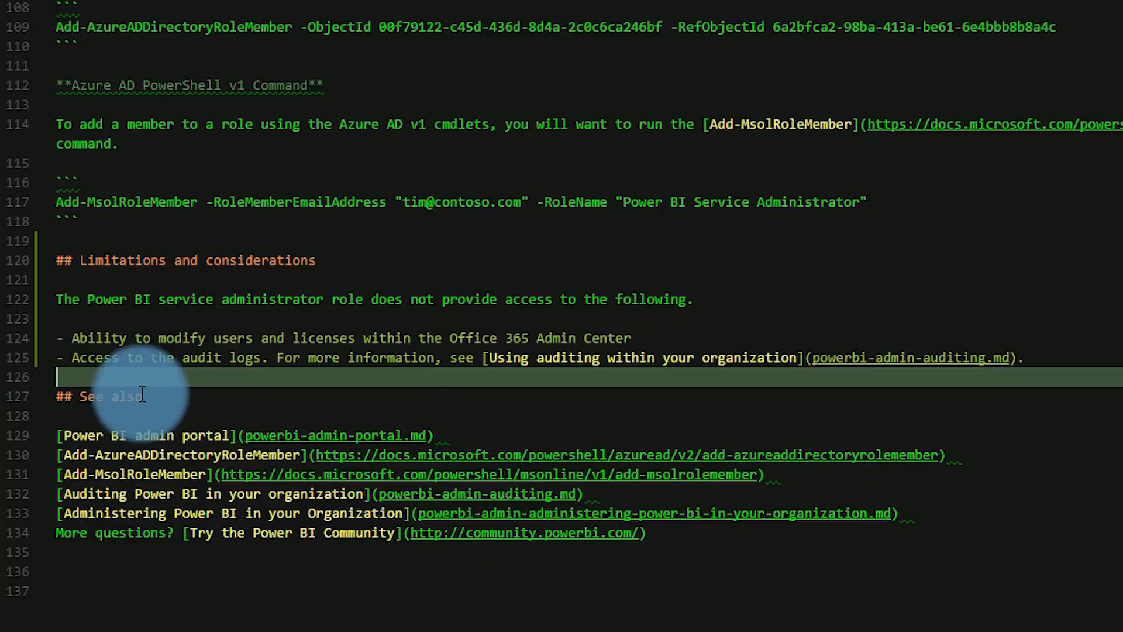
pyautogui.scroll(3)
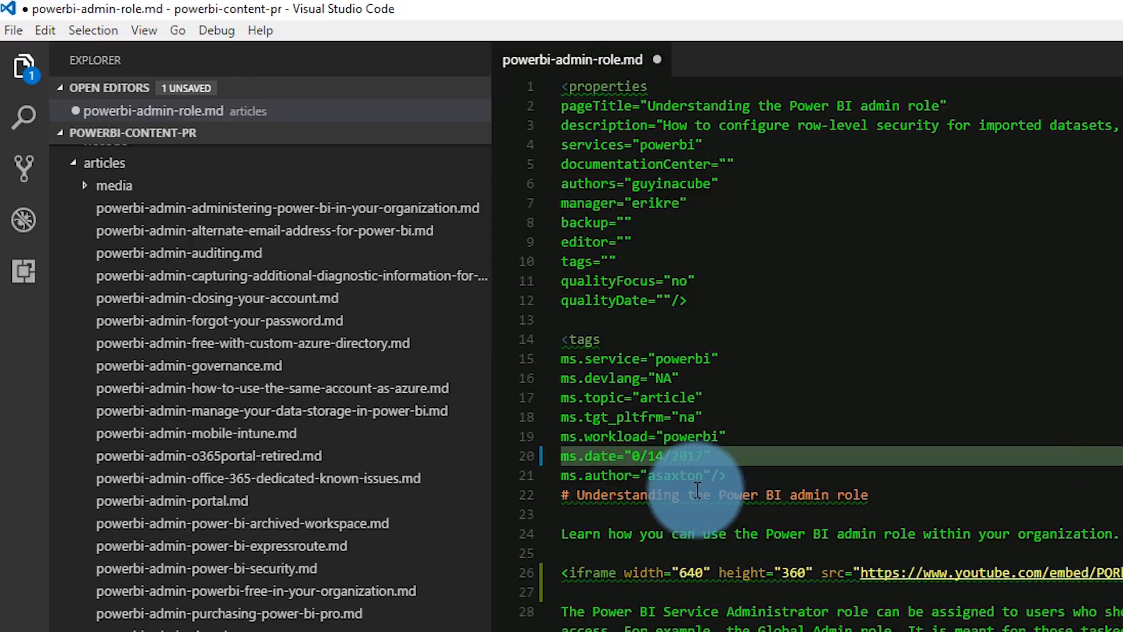
# Set ms.date to 04/11/2017, save the article and review the pending changes.
pyautogui.write('04/1')
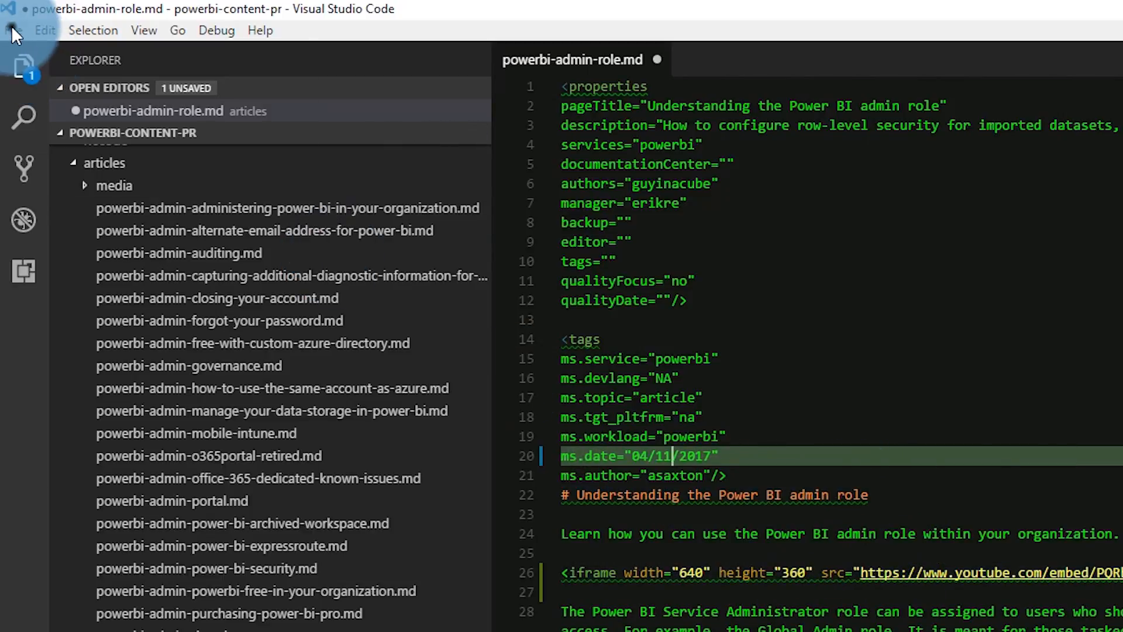
pyautogui.press('ctrl+s')
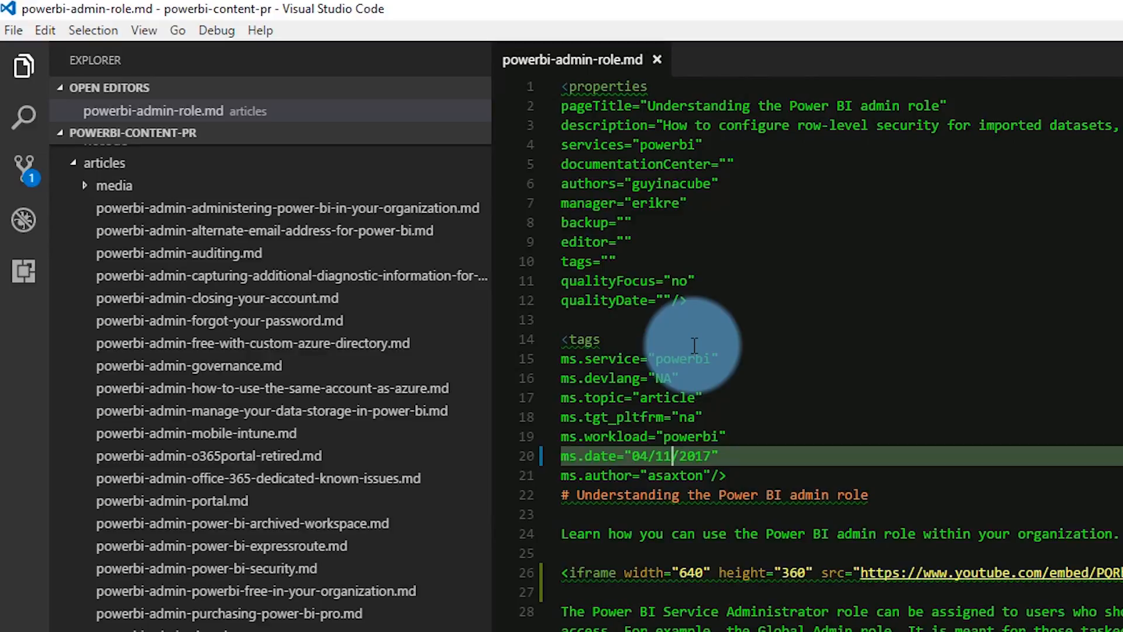
pyautogui.moveTo(23, 169)
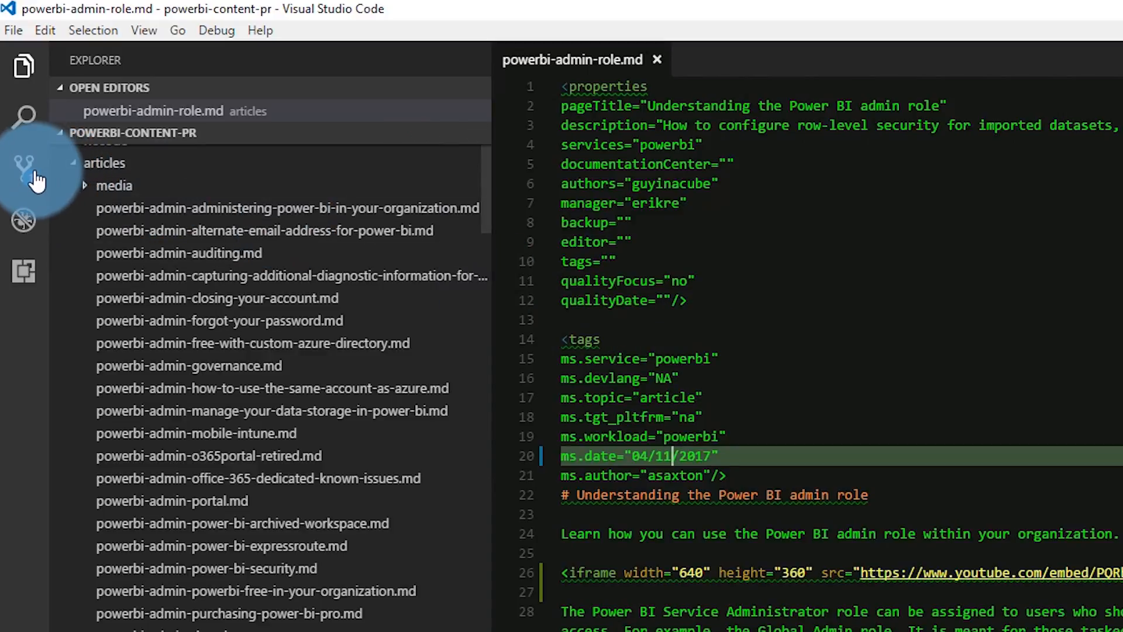
pyautogui.click(23, 167)
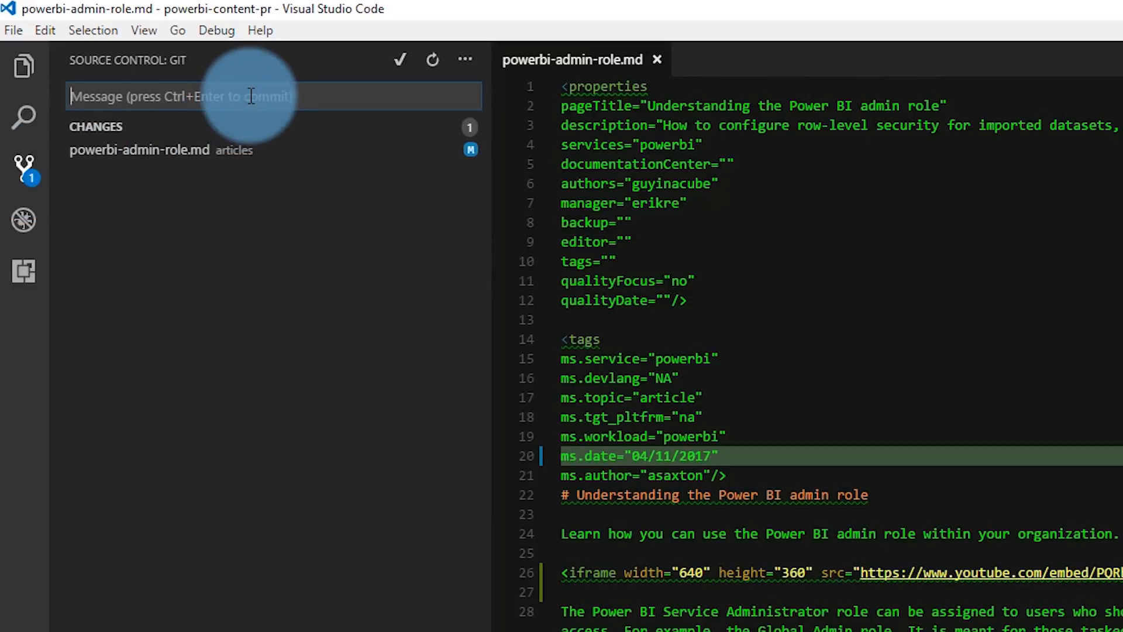
pyautogui.moveTo(206, 97)
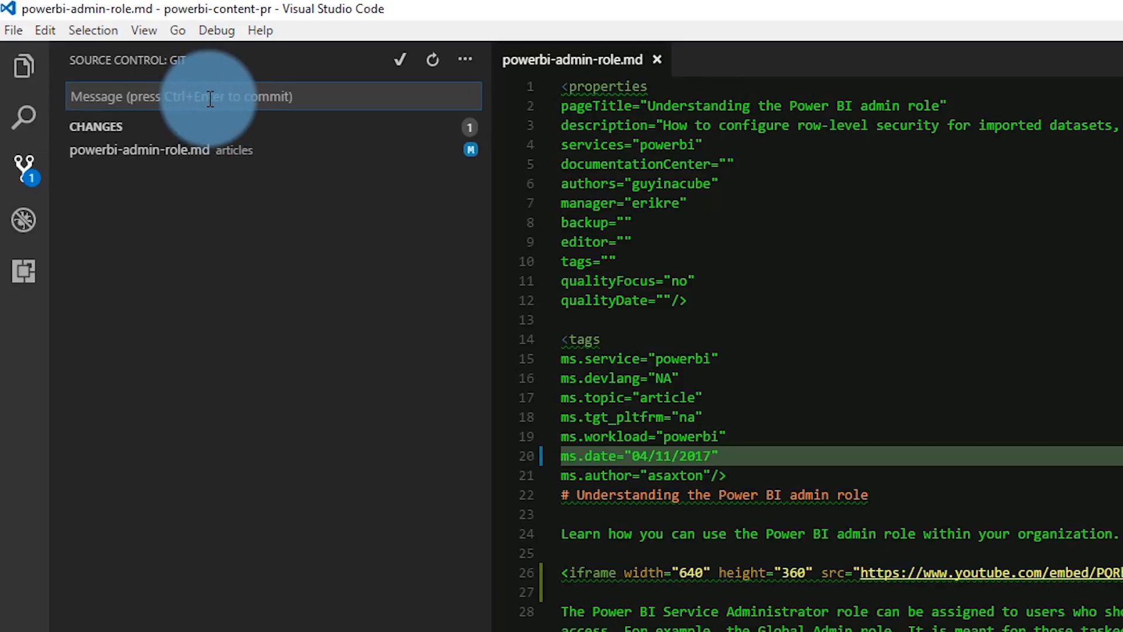
# Commit with the message 'Add video and limitations section'.
pyautogui.write('Add')
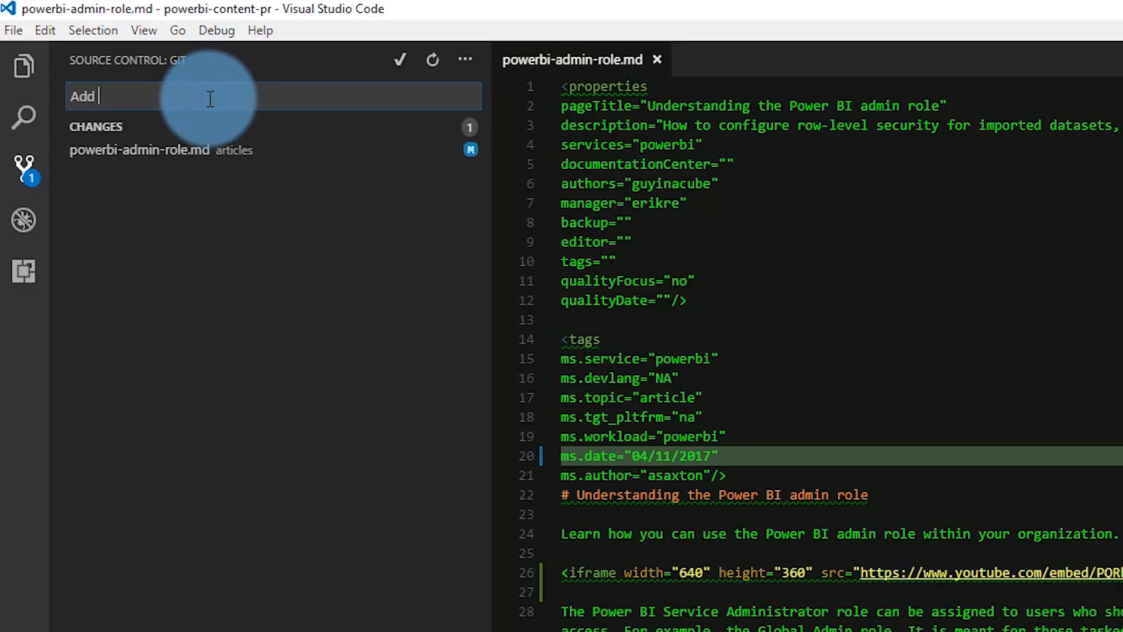
pyautogui.write('video and')
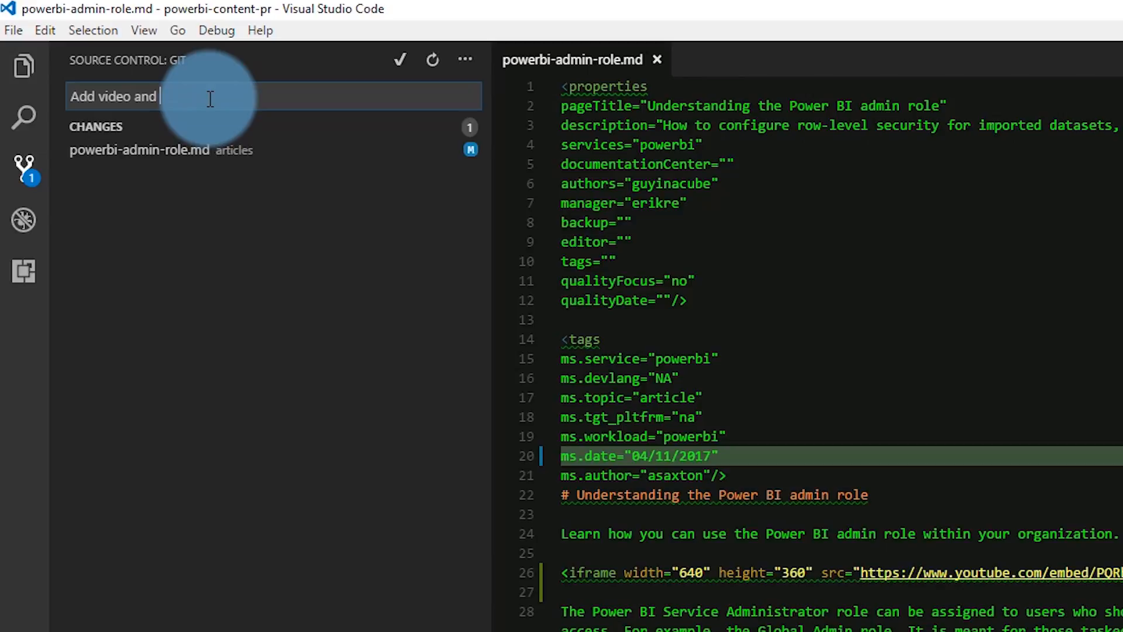
pyautogui.write('limitations section')
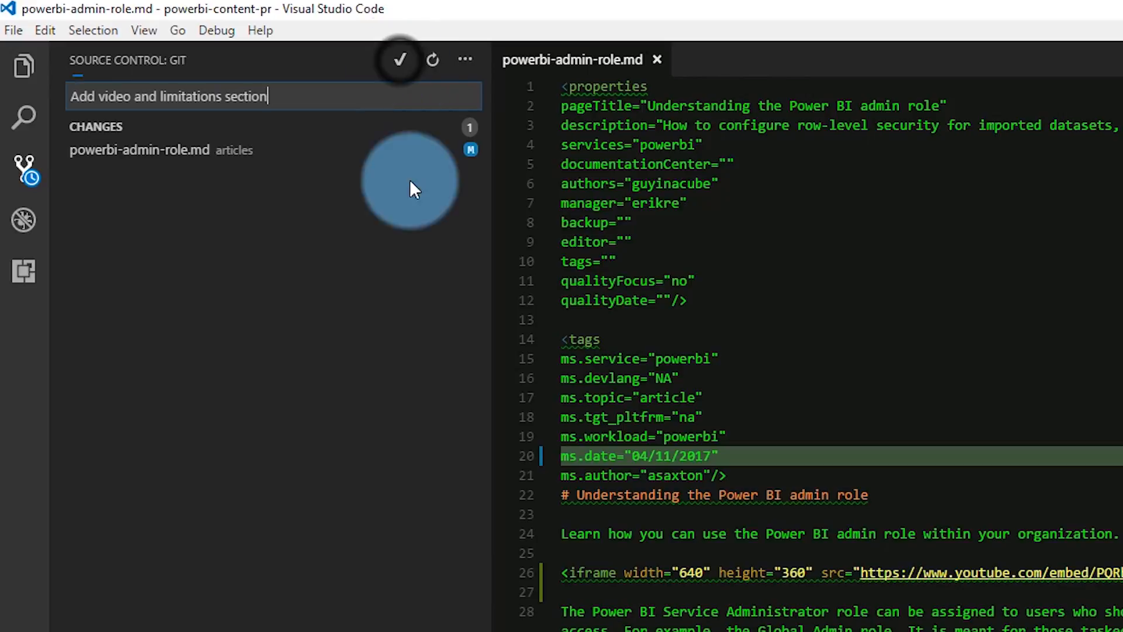
pyautogui.click(399, 59)
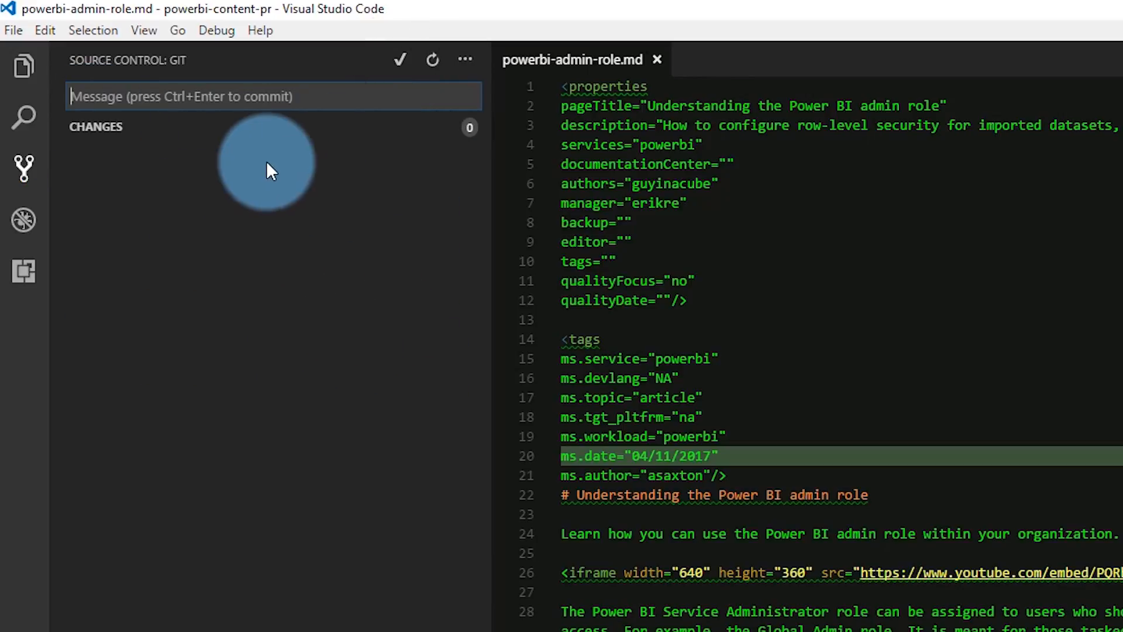
pyautogui.click(23, 65)
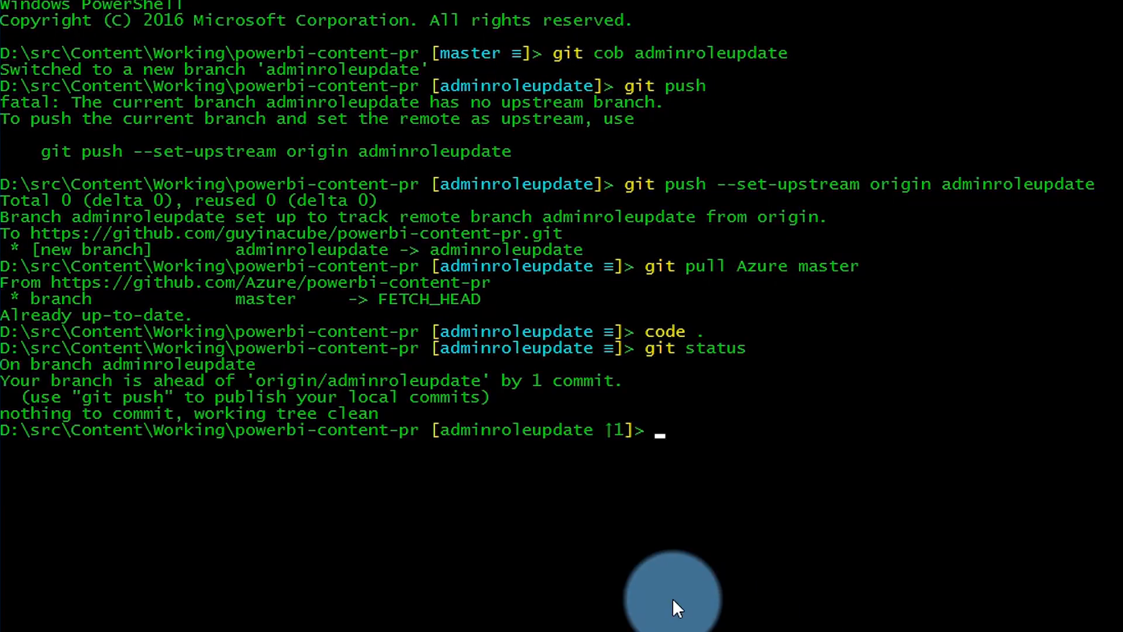
pyautogui.moveTo(134, 438)
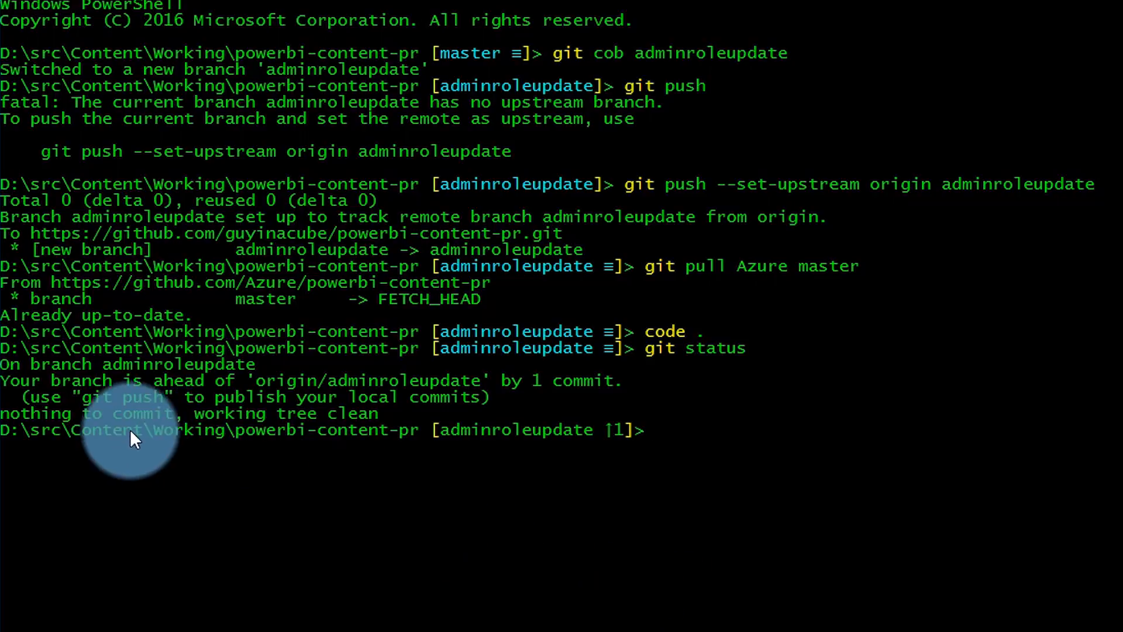
pyautogui.moveTo(601, 537)
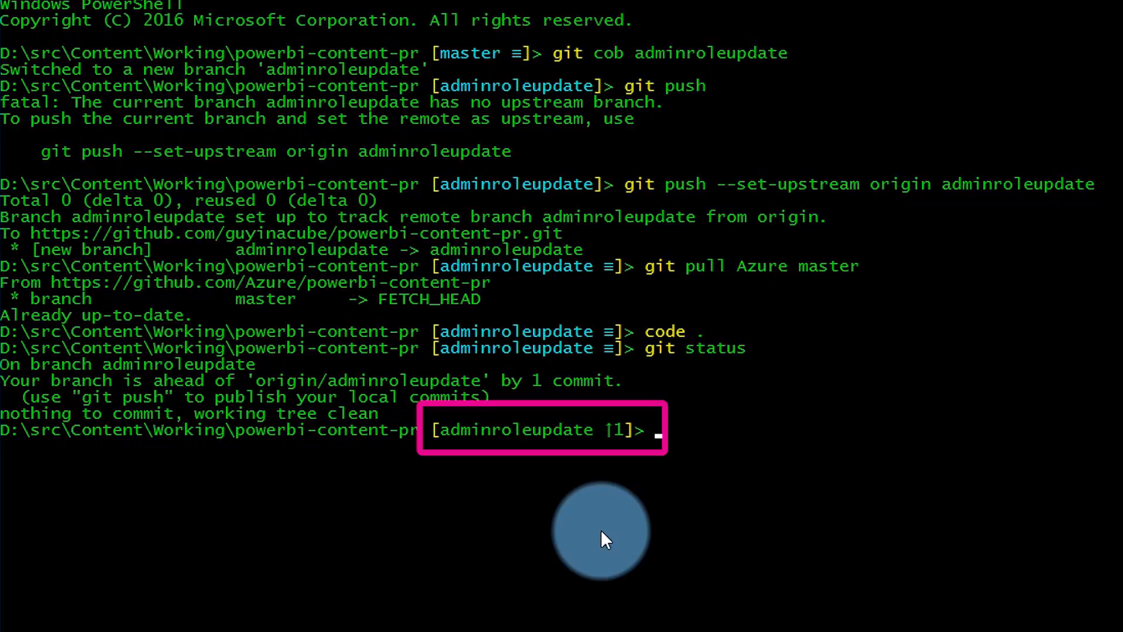
# Run git push to publish the adminroleupdate commit to the fork.
pyautogui.write('git push')
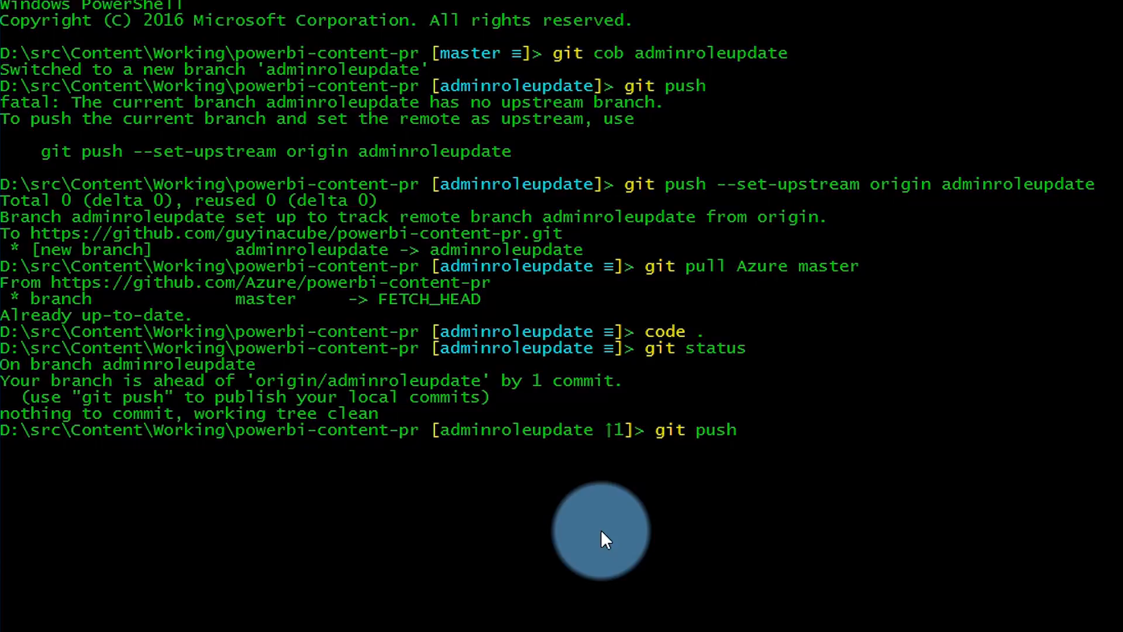
pyautogui.press('Return')
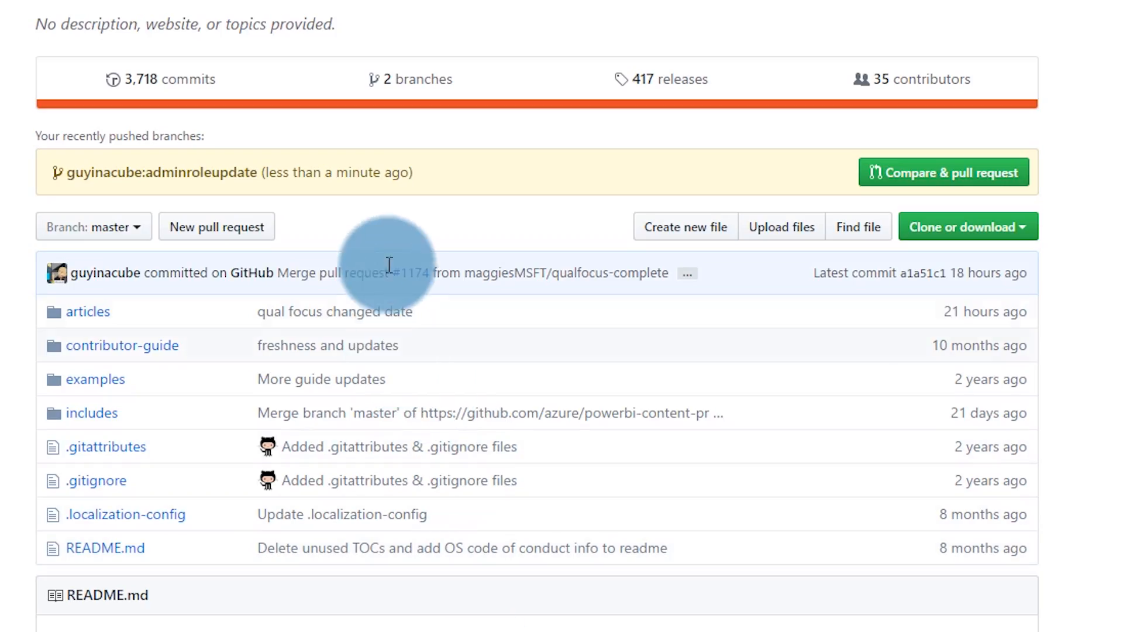
pyautogui.moveTo(222, 258)
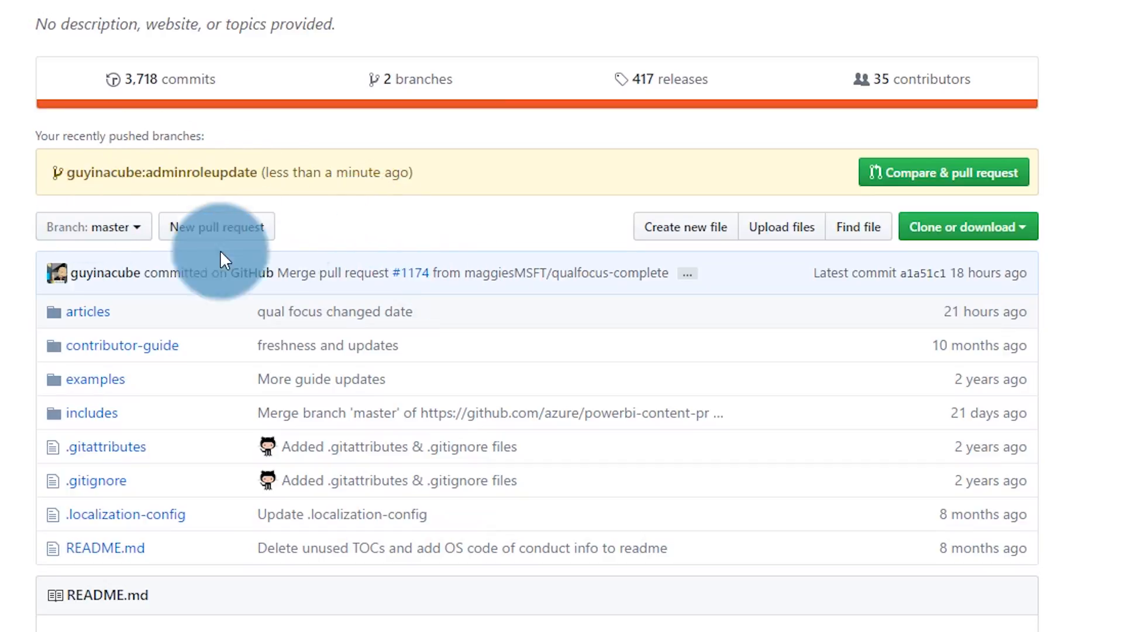
pyautogui.moveTo(463, 343)
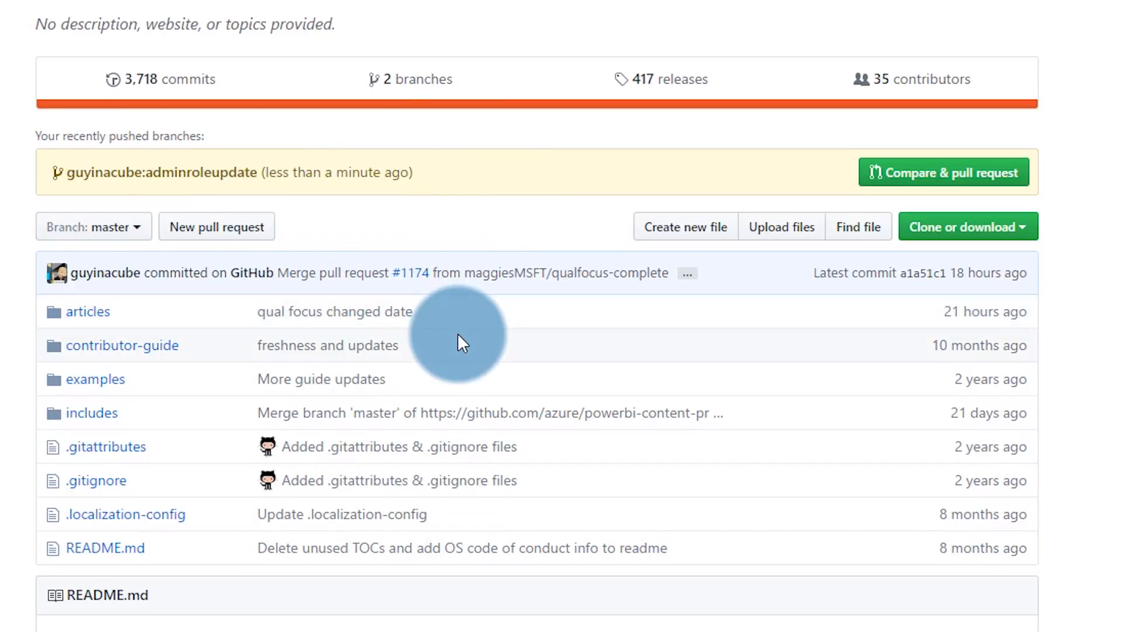
pyautogui.moveTo(465, 323)
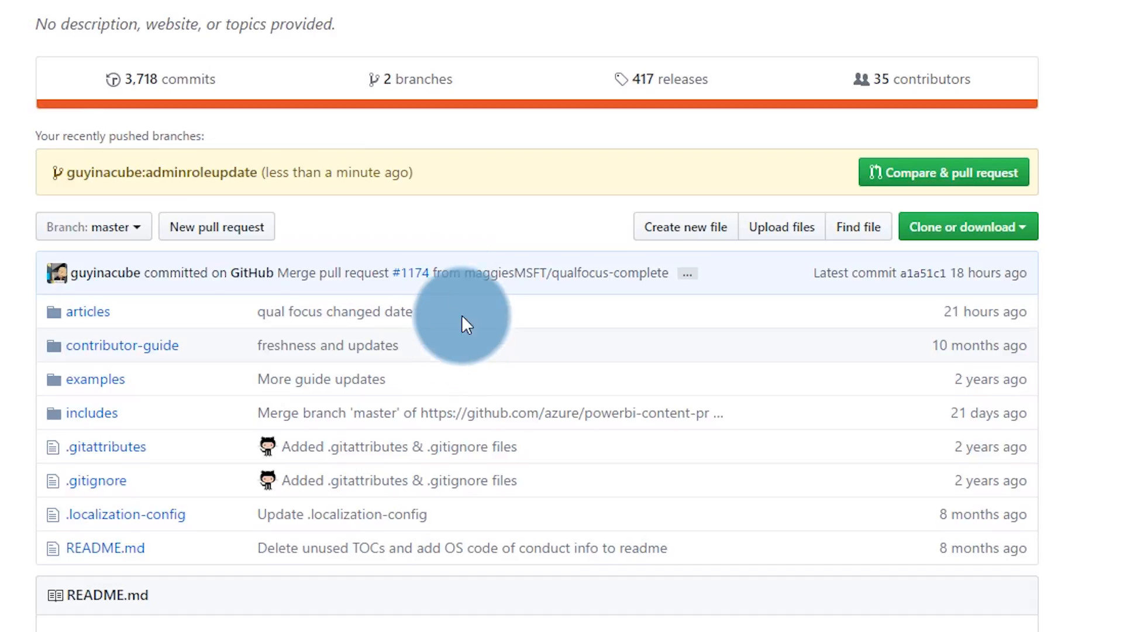
pyautogui.moveTo(408, 269)
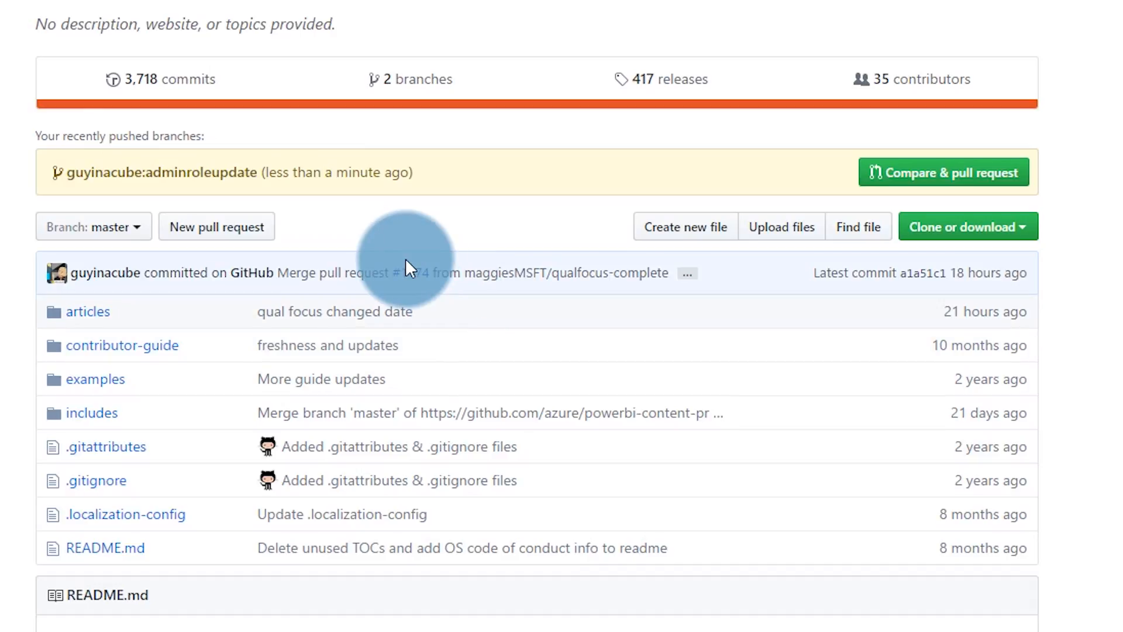
pyautogui.moveTo(841, 236)
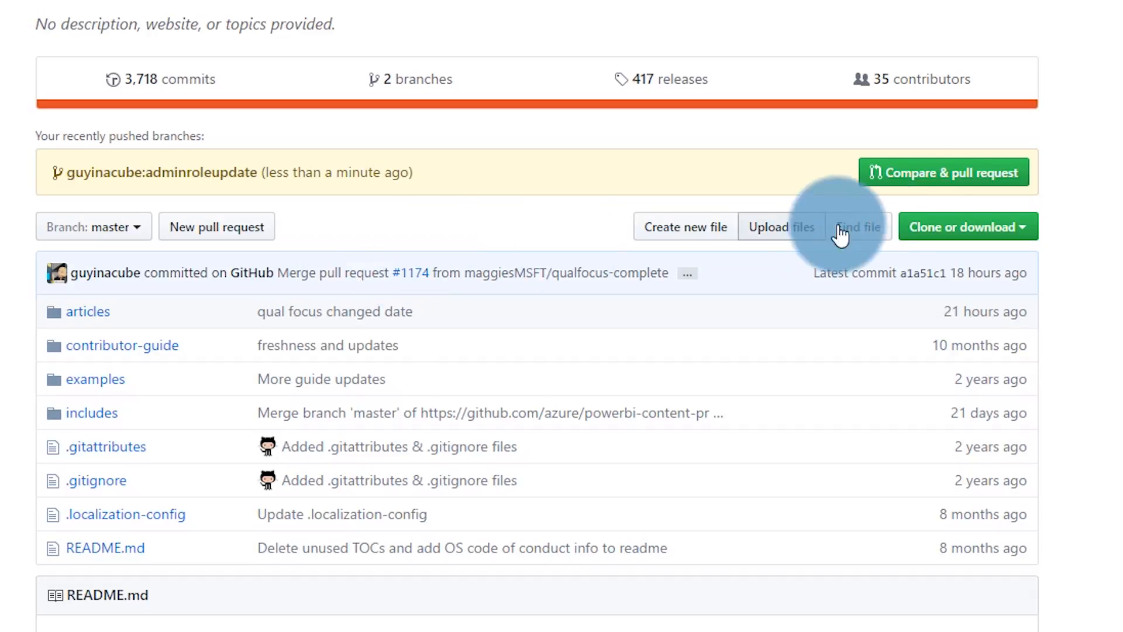
pyautogui.moveTo(707, 212)
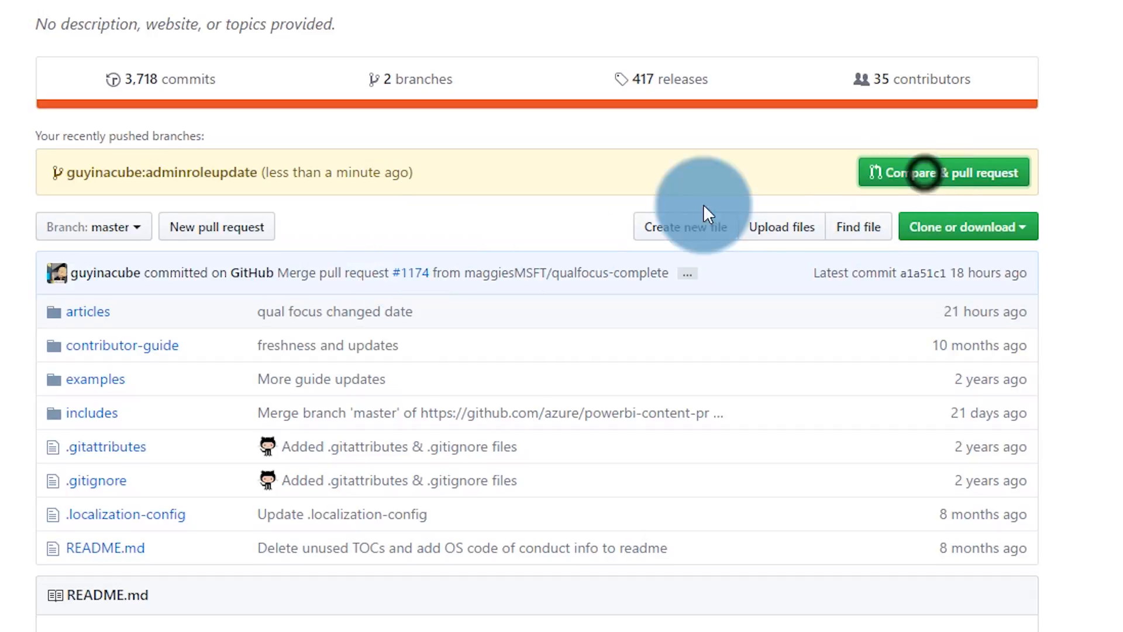
# Start a pull request via Compare & pull request for the pushed adminroleupdate branch.
pyautogui.click(943, 172)
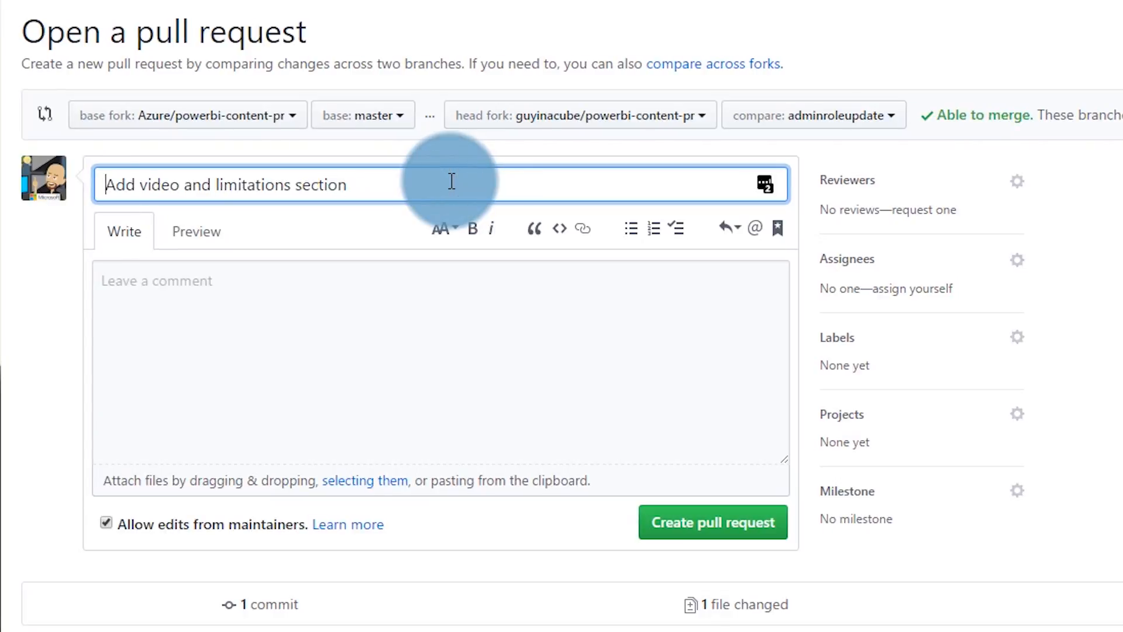
# Title the PR ':fist_oncoming: Admin Role - Add video and limitations section' and create it.
pyautogui.write('Admin Rol')
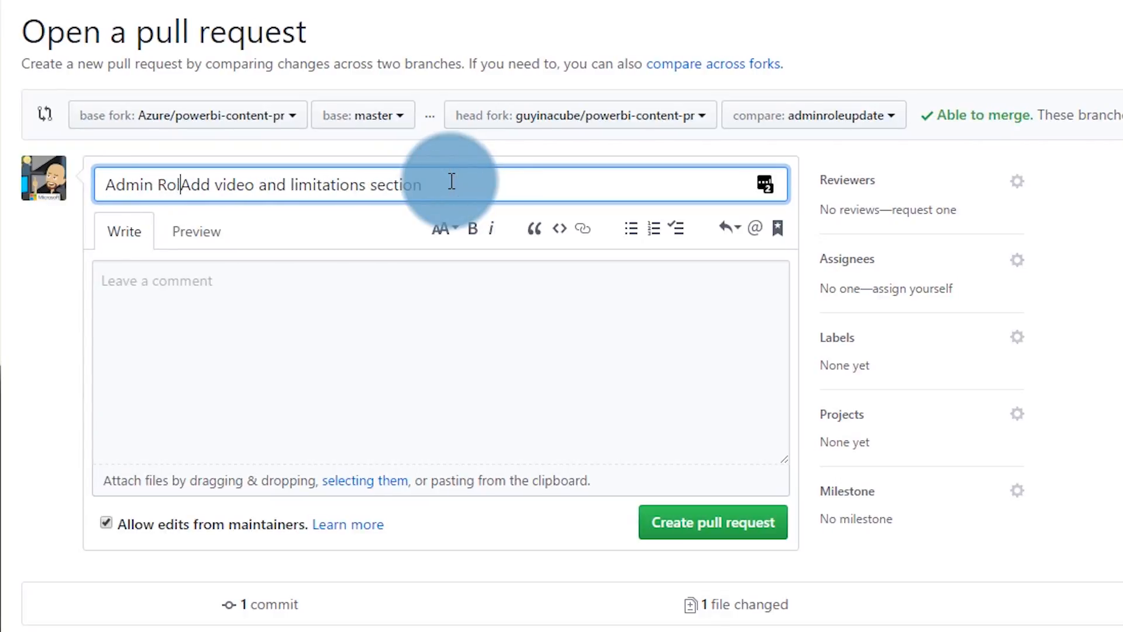
pyautogui.write('e -')
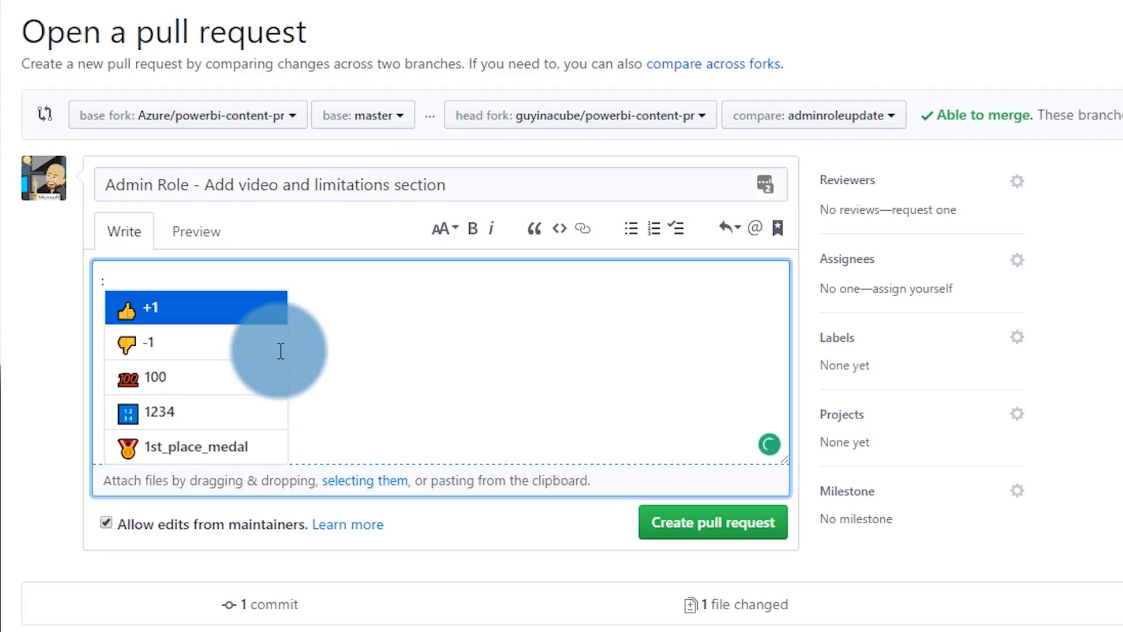
pyautogui.moveTo(258, 341)
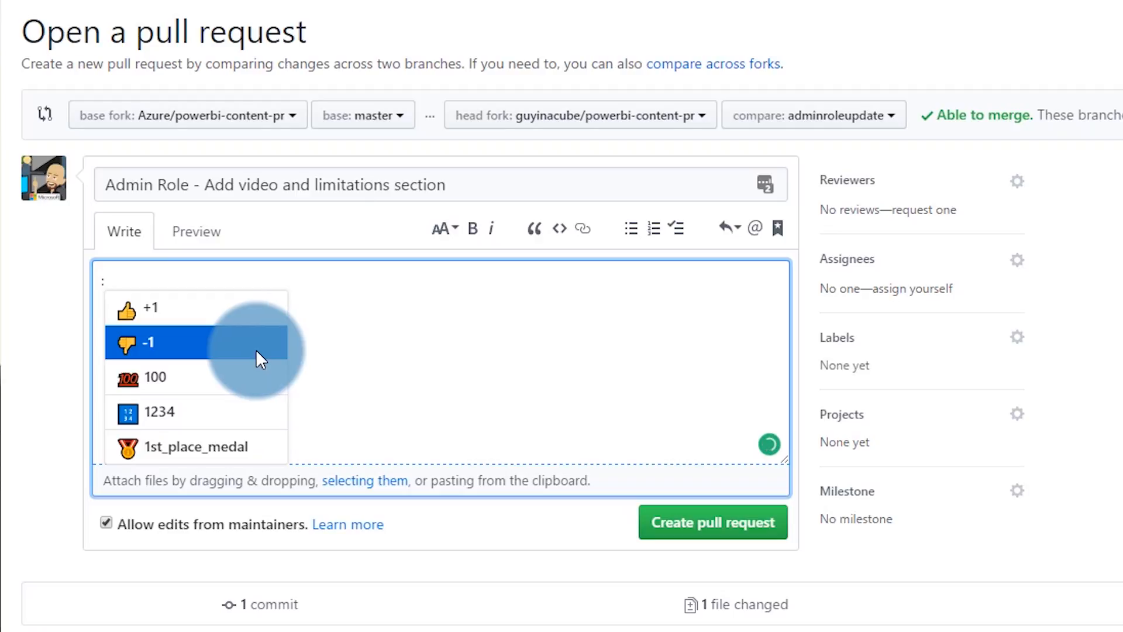
pyautogui.write('fist')
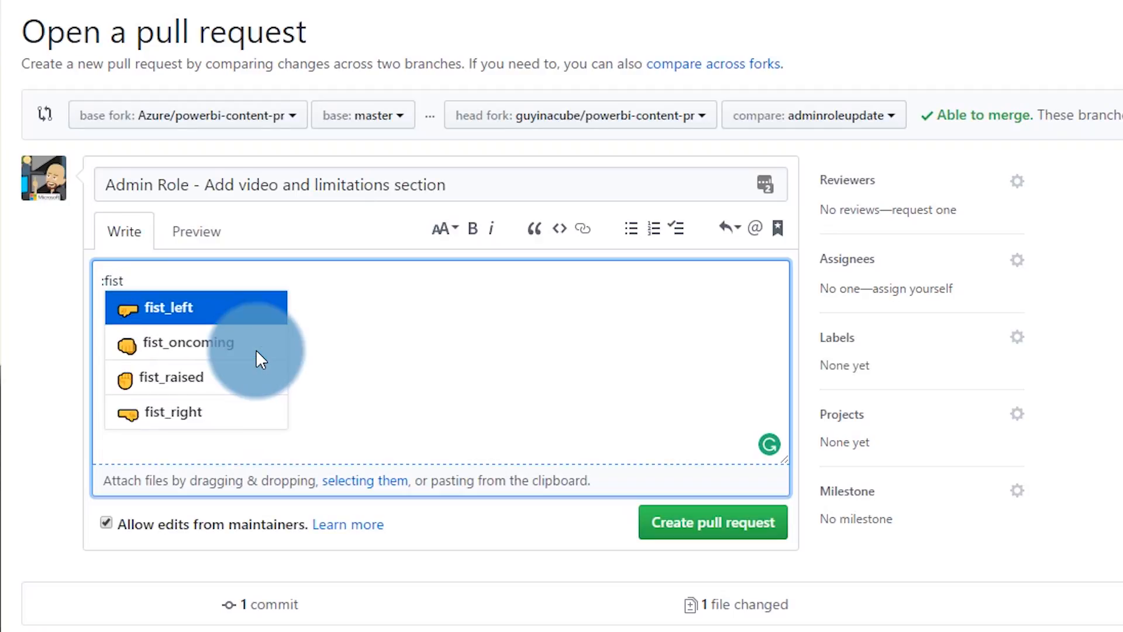
pyautogui.click(169, 307)
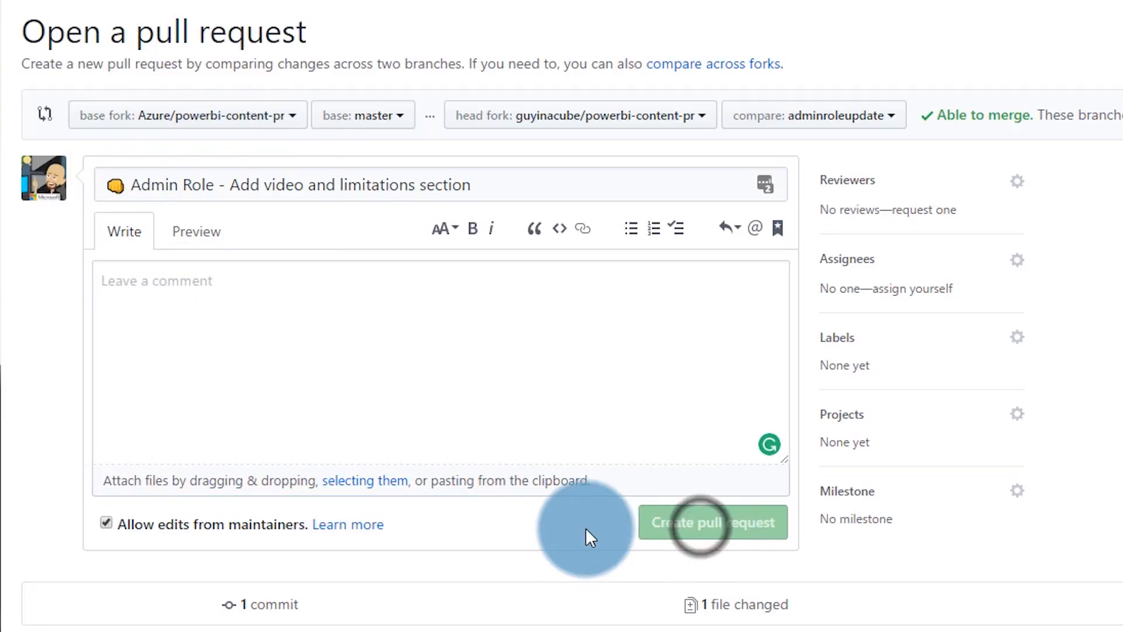
pyautogui.click(713, 522)
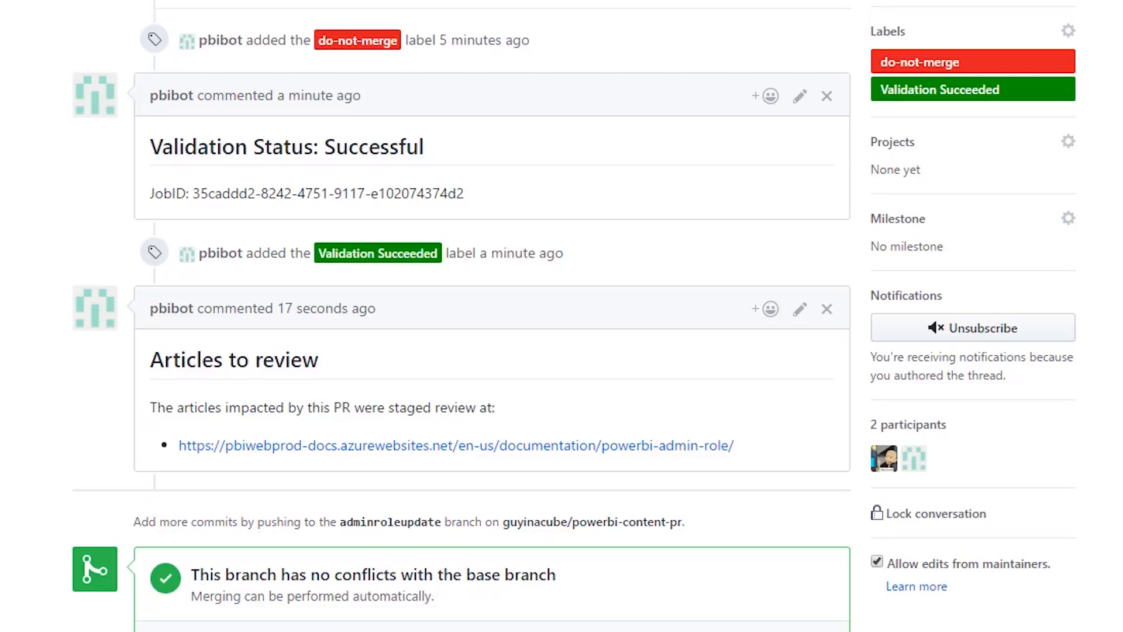
# Post a #sign-off comment so the PR becomes ready-to-merge, then begin the merge.
pyautogui.scroll(-3)
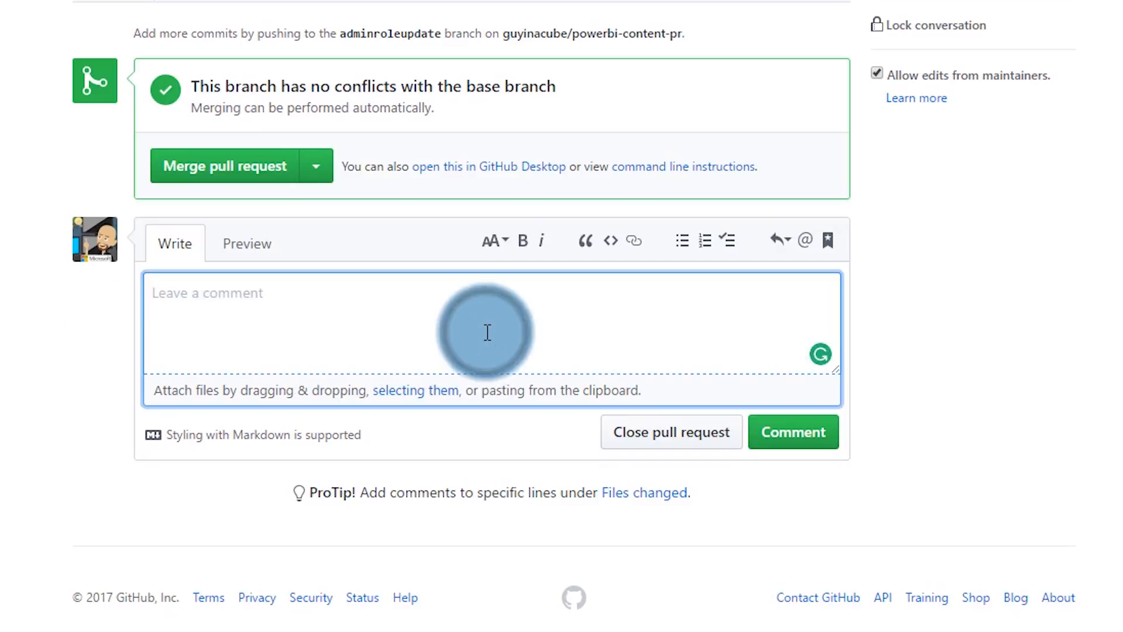
pyautogui.write('@si')
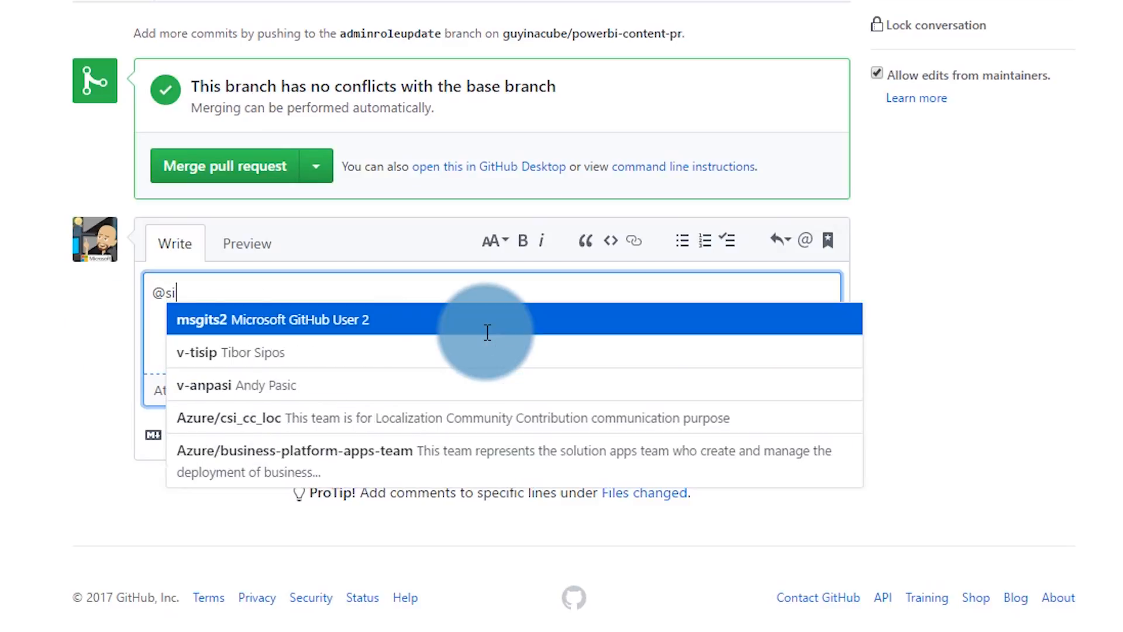
pyautogui.write('#sign-off')
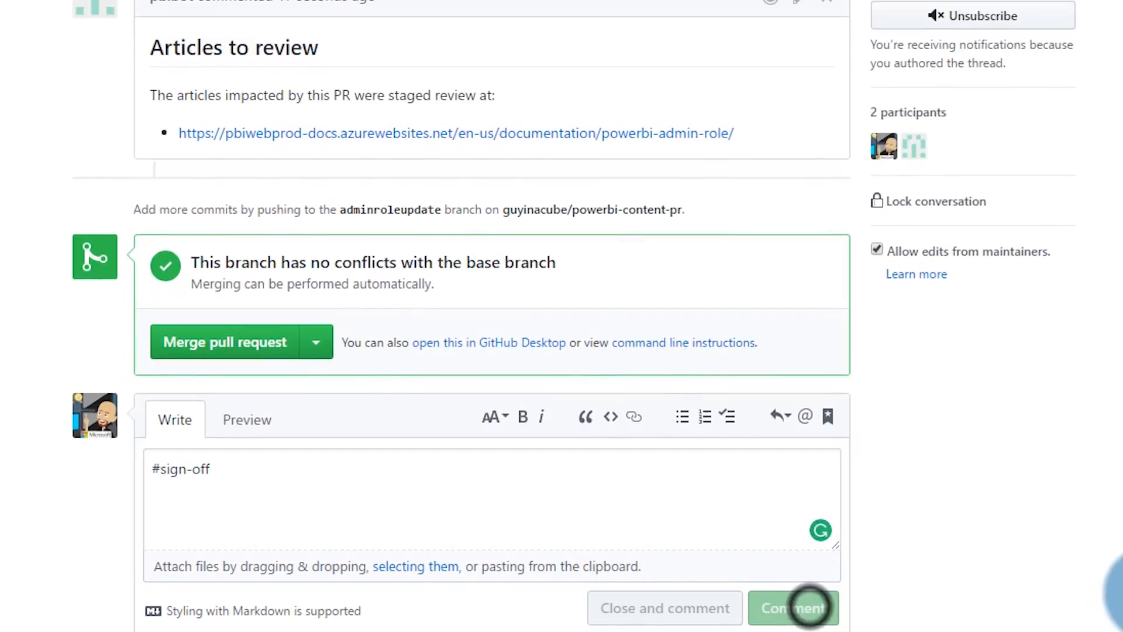
pyautogui.click(791, 607)
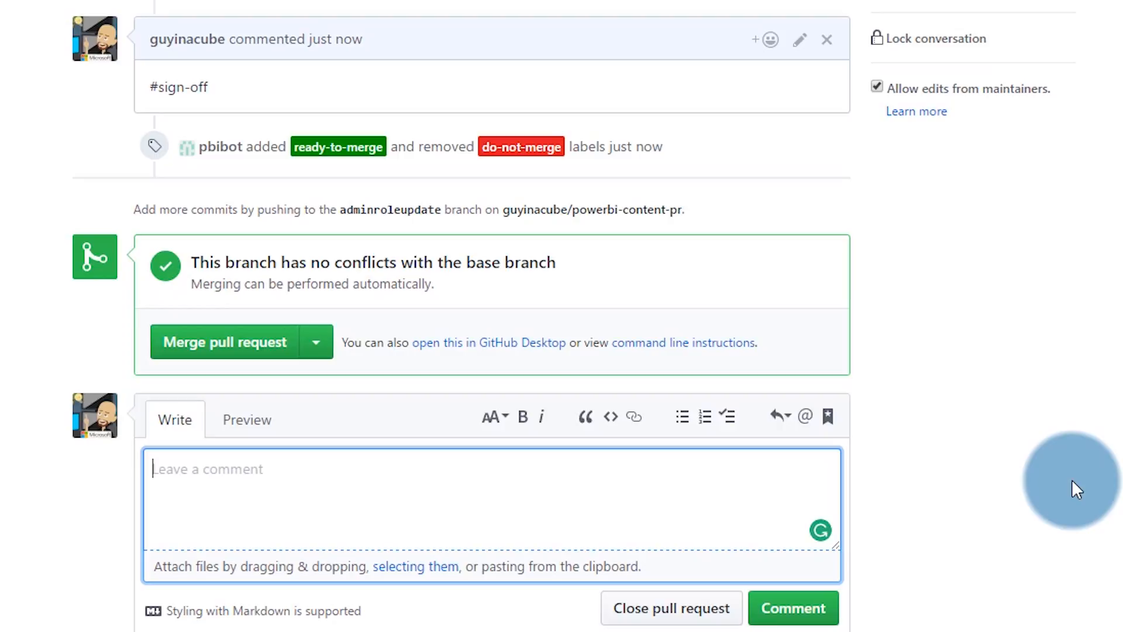
pyautogui.click(223, 341)
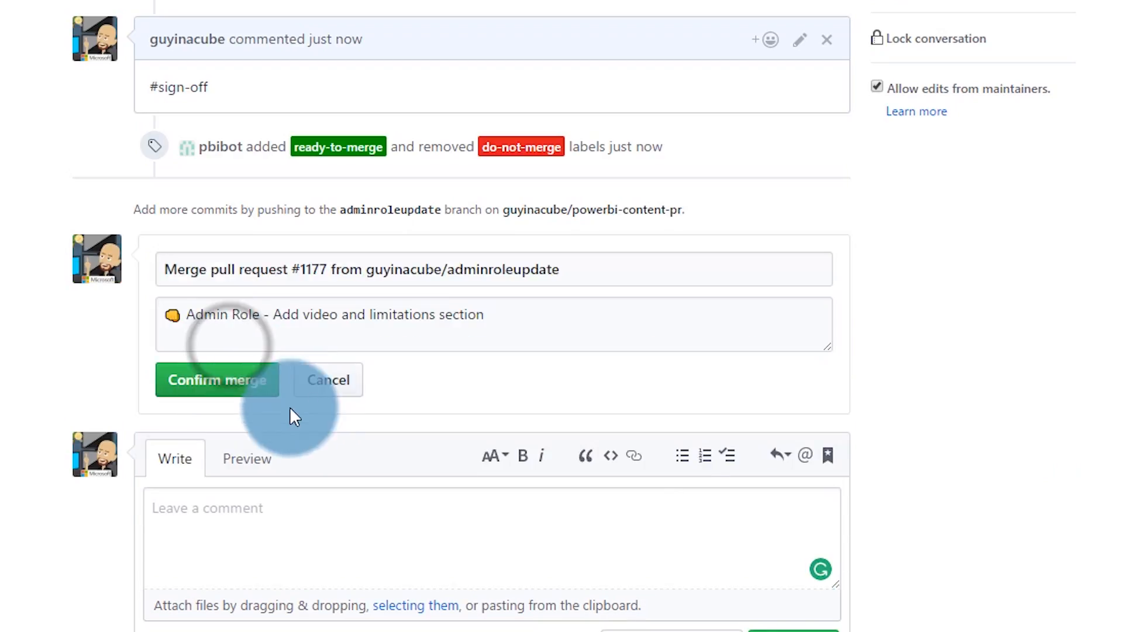
# Confirm merging pull request #1177 into Azure master.
pyautogui.click(218, 379)
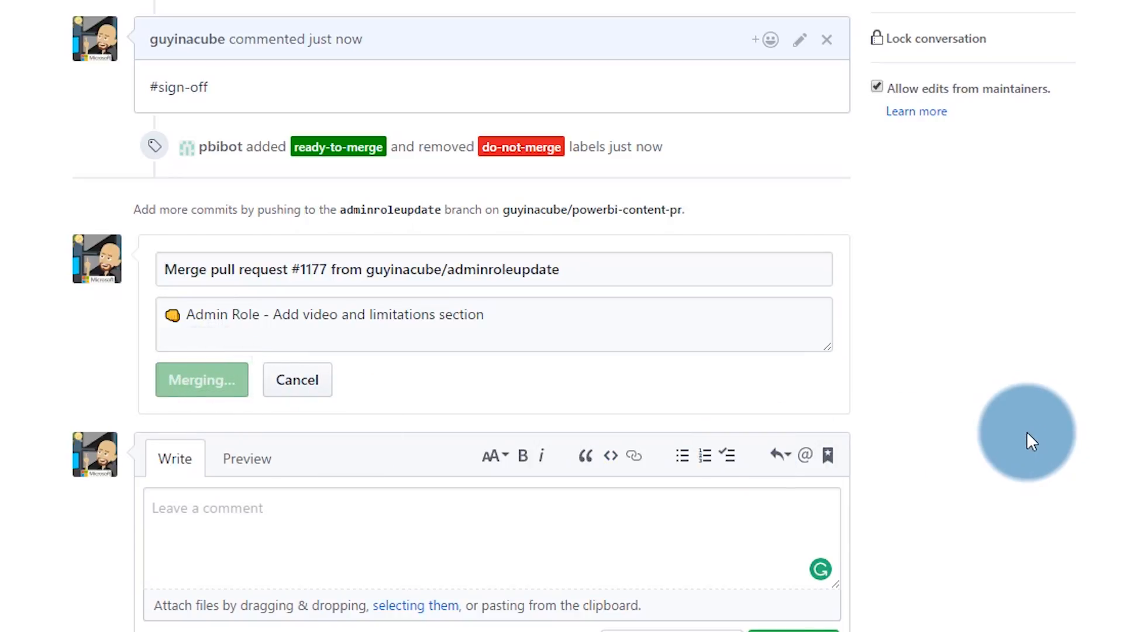
pyautogui.click(201, 379)
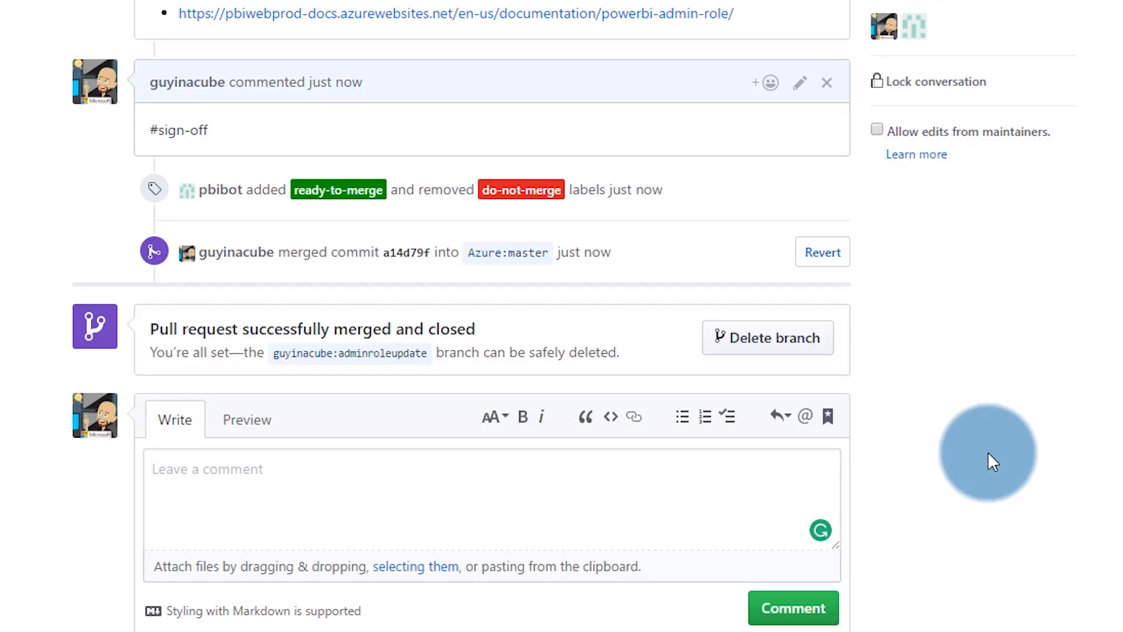